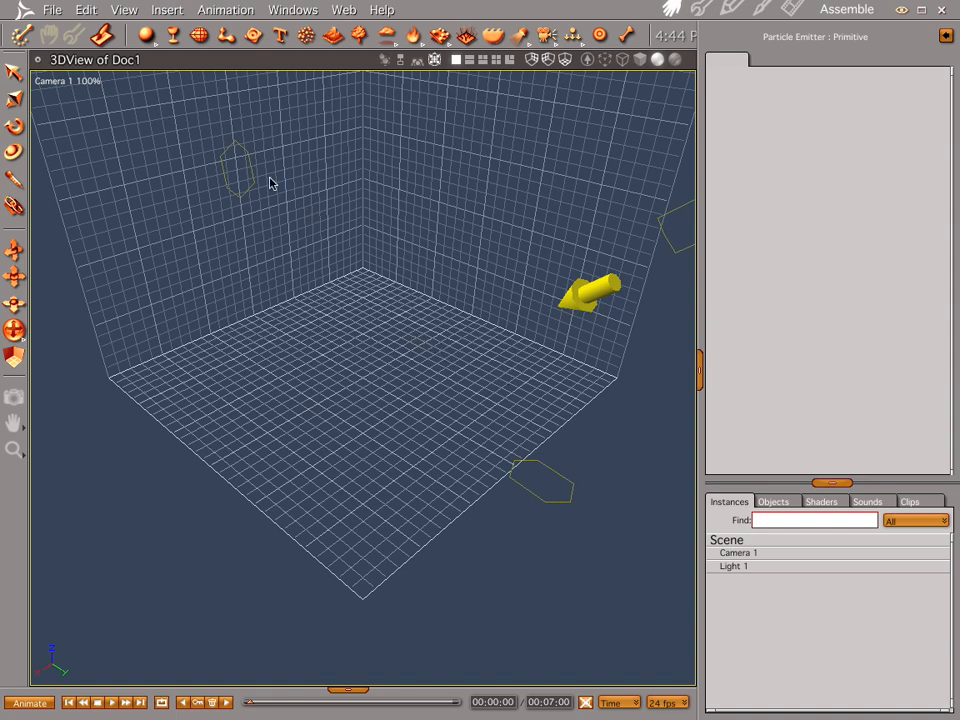
mouse_move(416, 356)
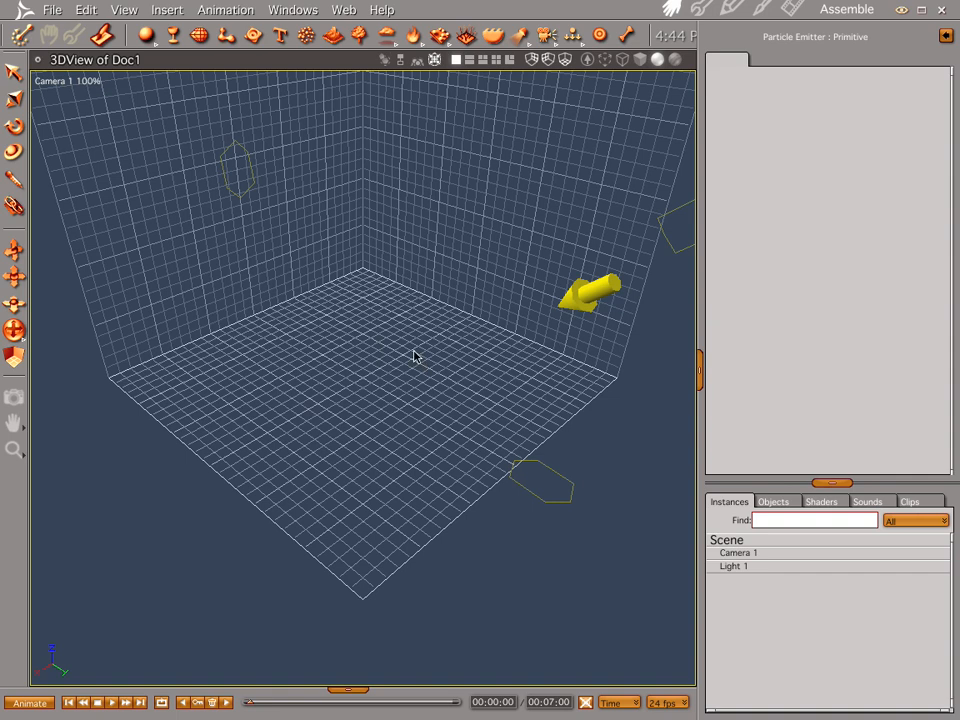
mouse_move(356, 190)
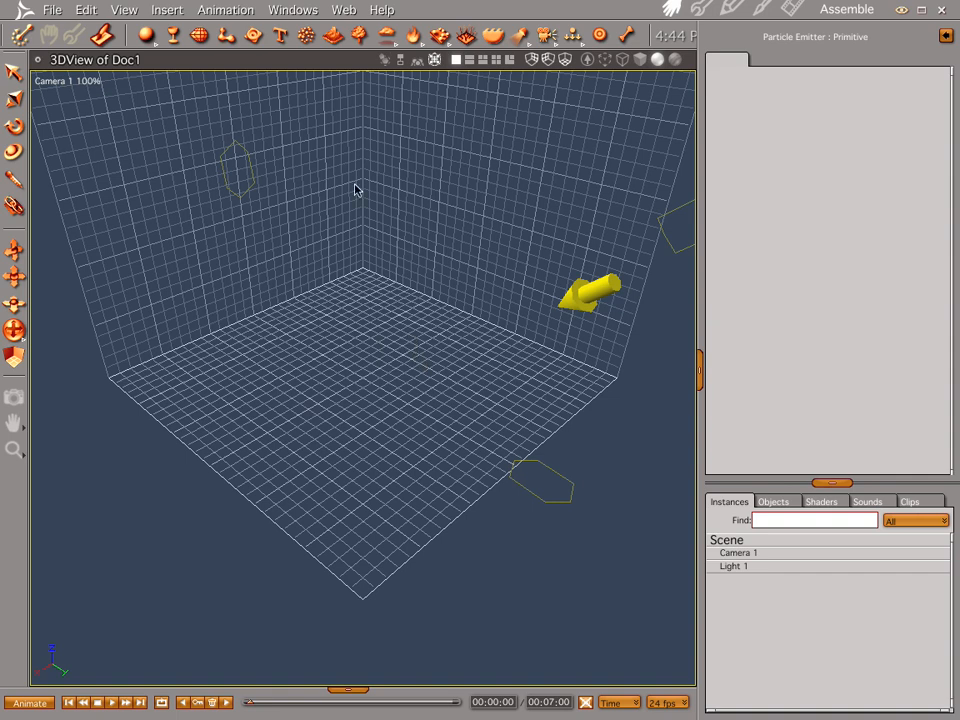
mouse_move(390, 262)
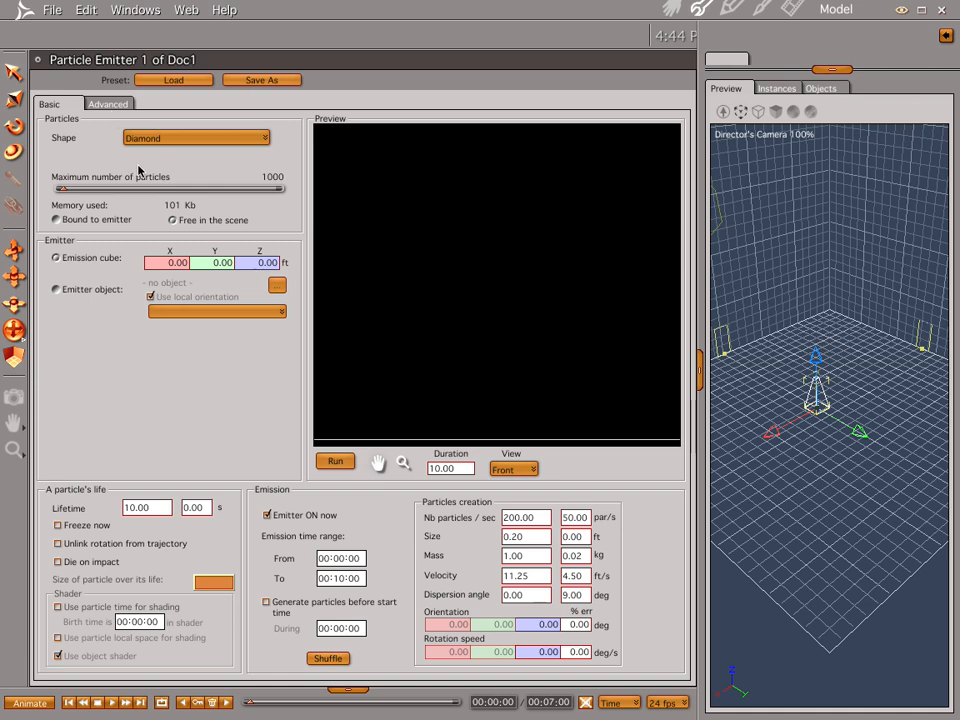
Step: Use scene Objects as the particle shape and set the emission cube Y to 2.00
click(196, 138)
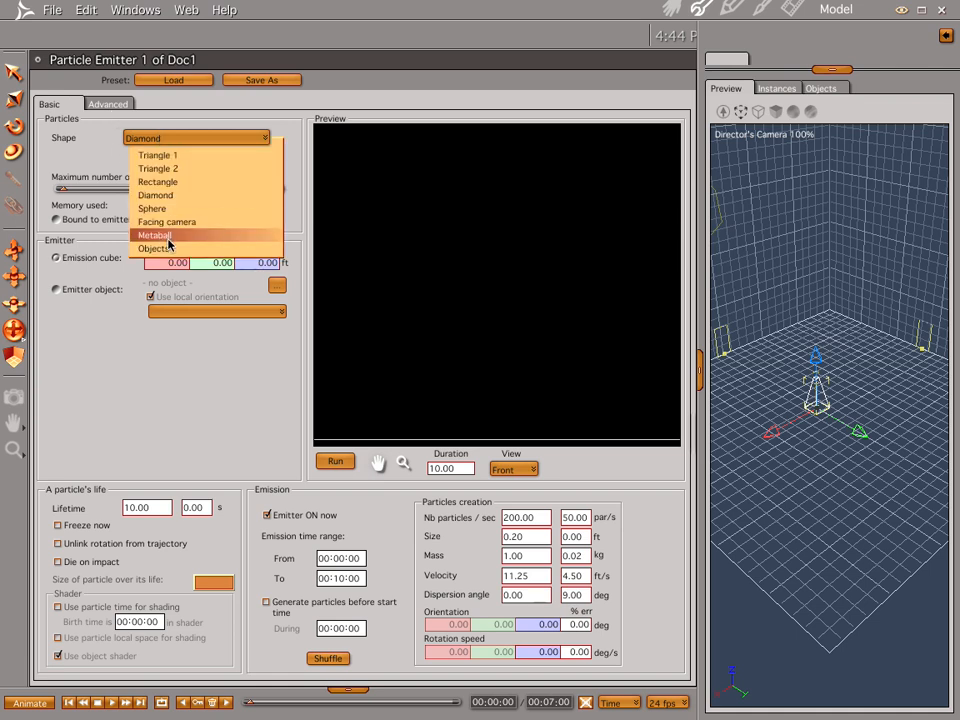
click(156, 248)
text(3)
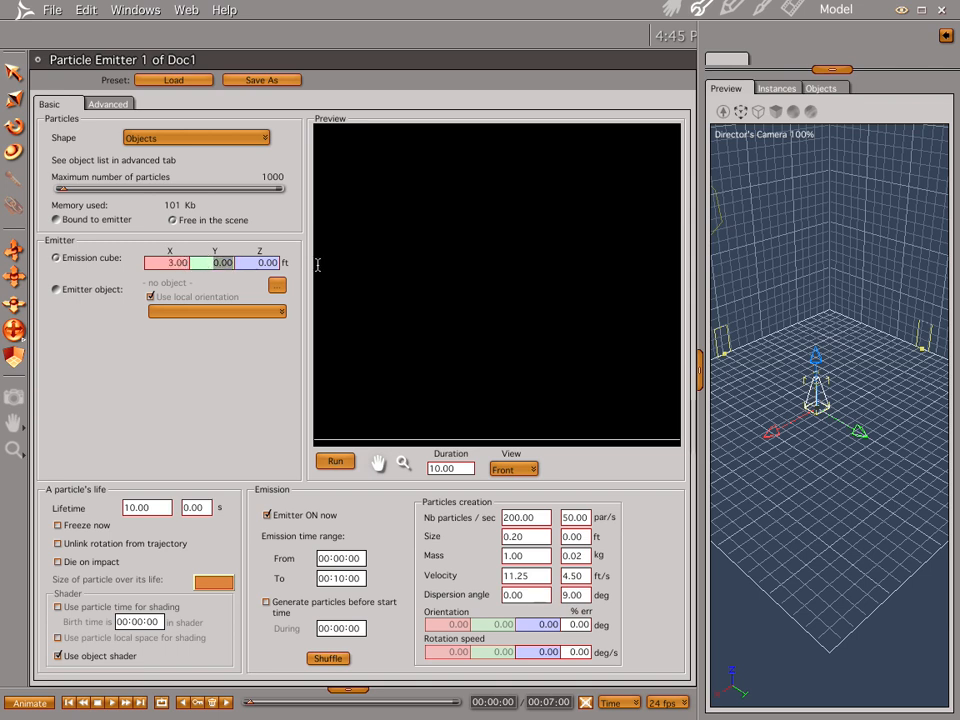
text(2.00)
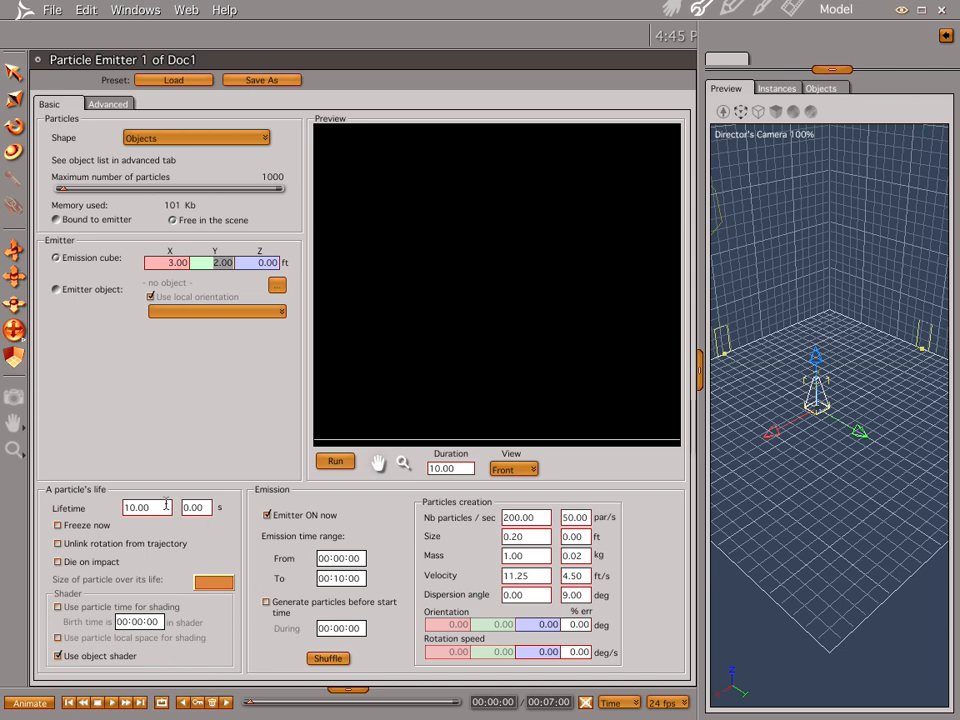
mouse_move(268, 574)
text(1)
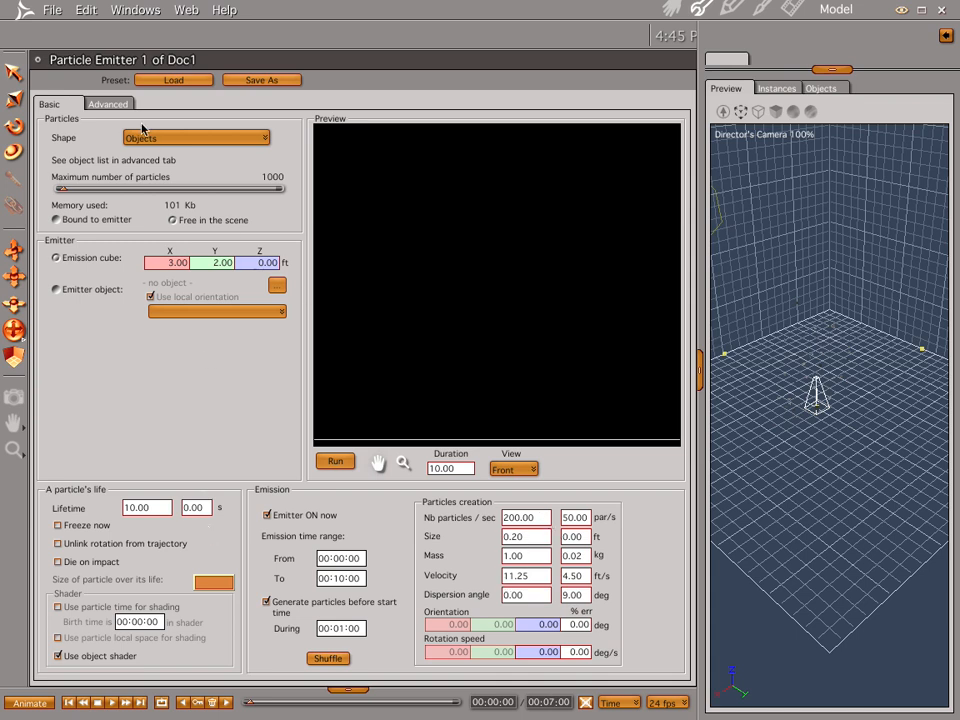
mouse_move(102, 140)
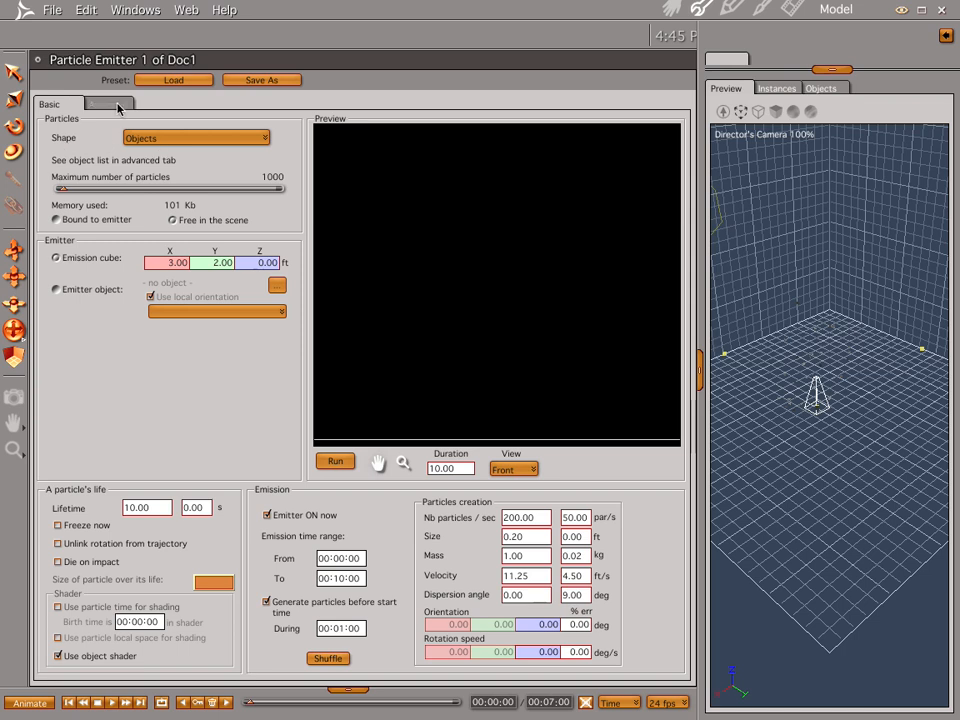
Step: Add Light 1 as the replicated object and set local gravity Z to 0.00
click(108, 104)
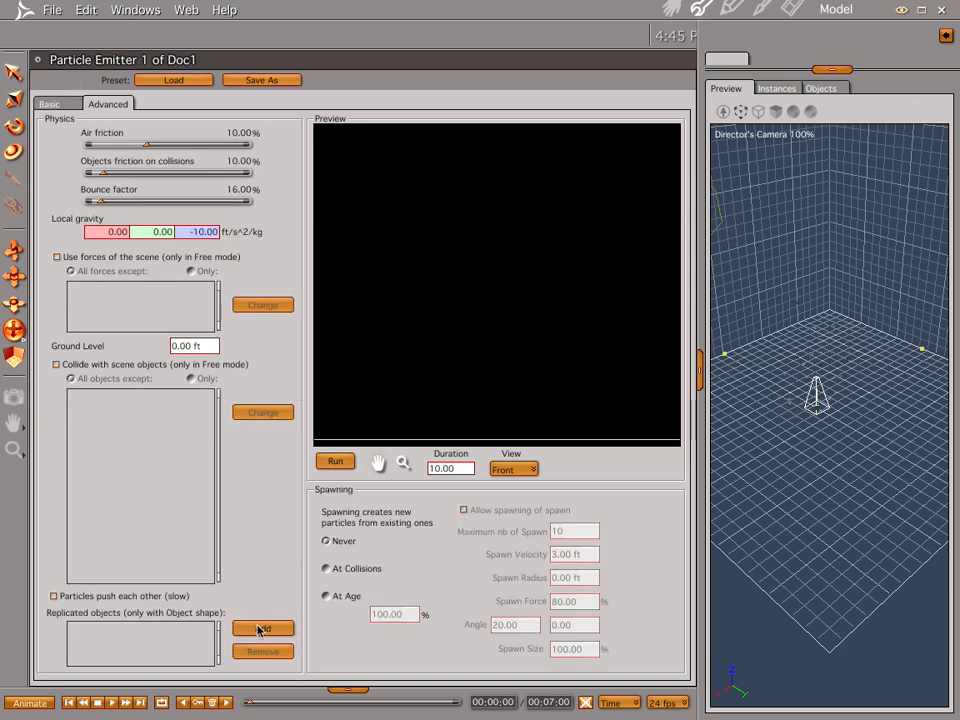
click(260, 628)
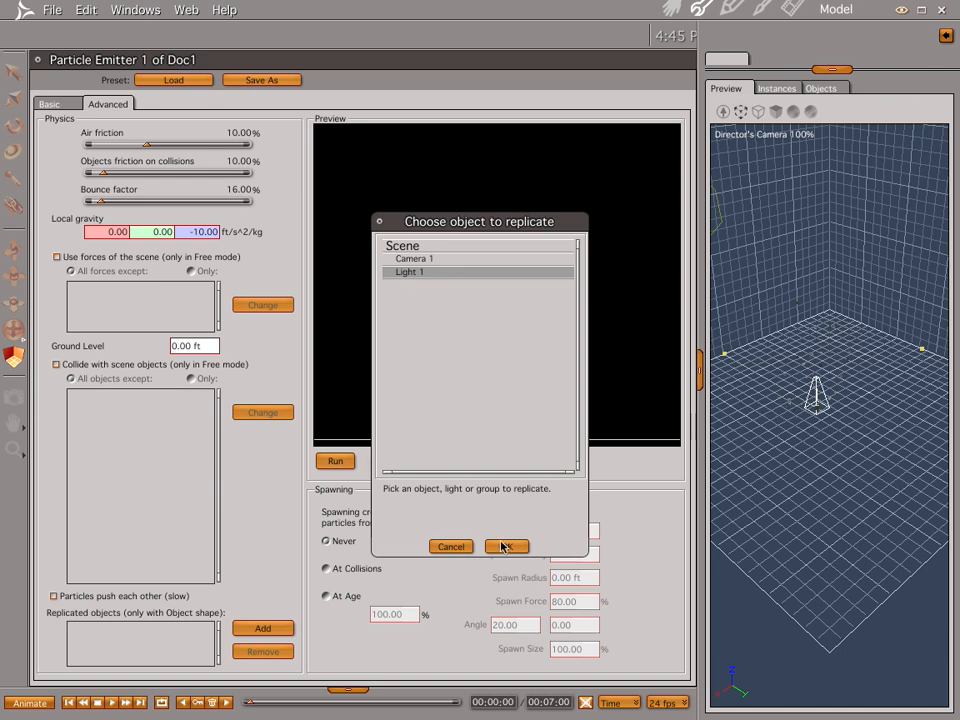
click(506, 546)
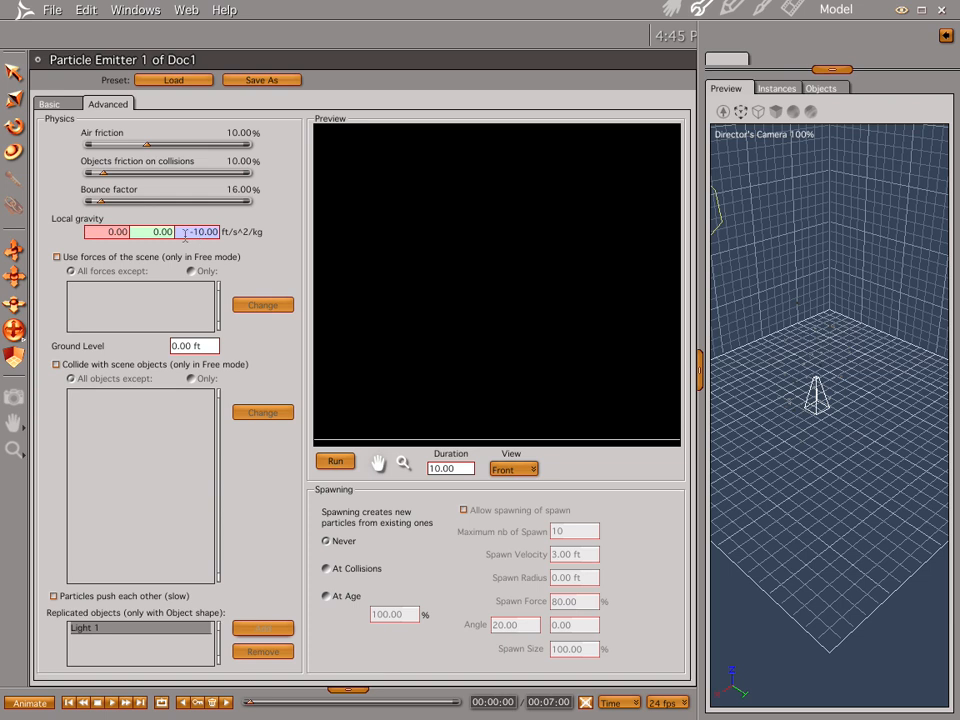
click(200, 232)
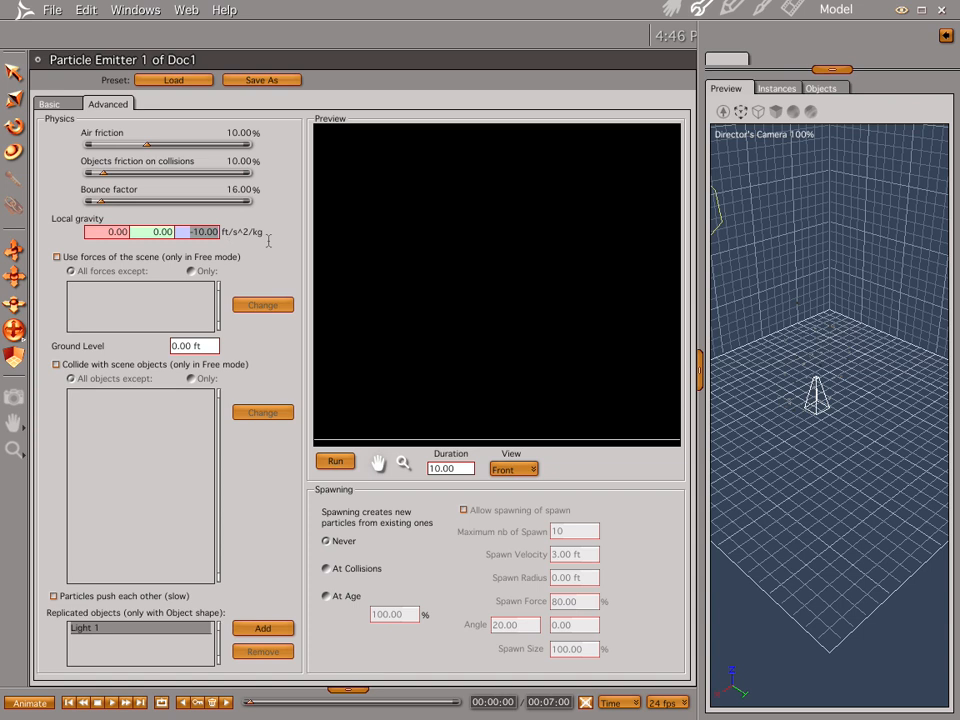
text(0.00)
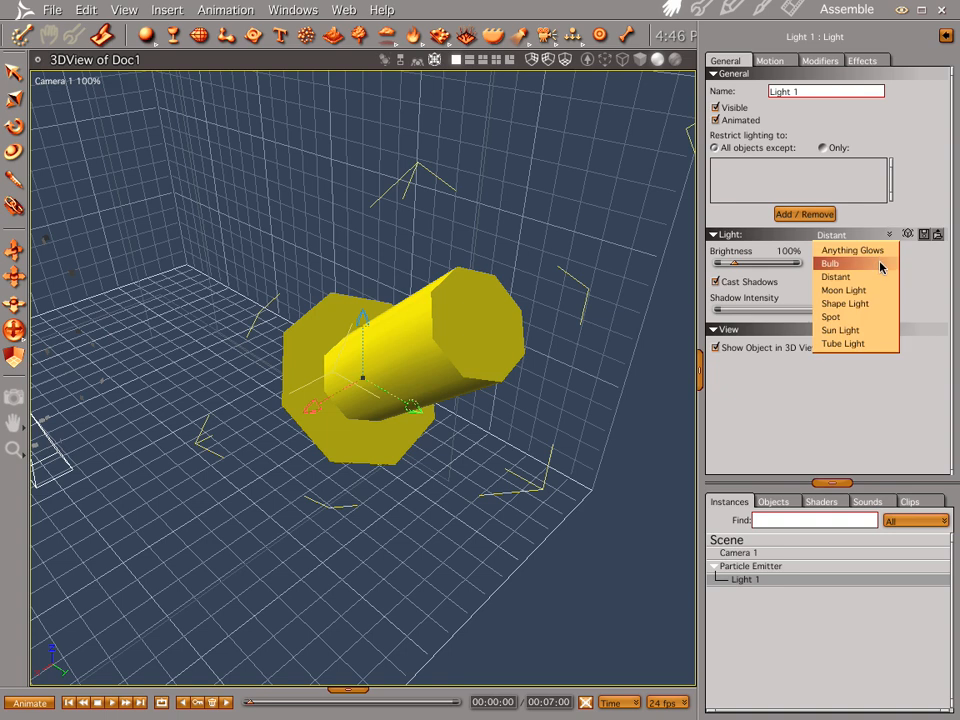
Step: Change Light 1 from a distant light to a Bulb light, then select the emitter
click(828, 264)
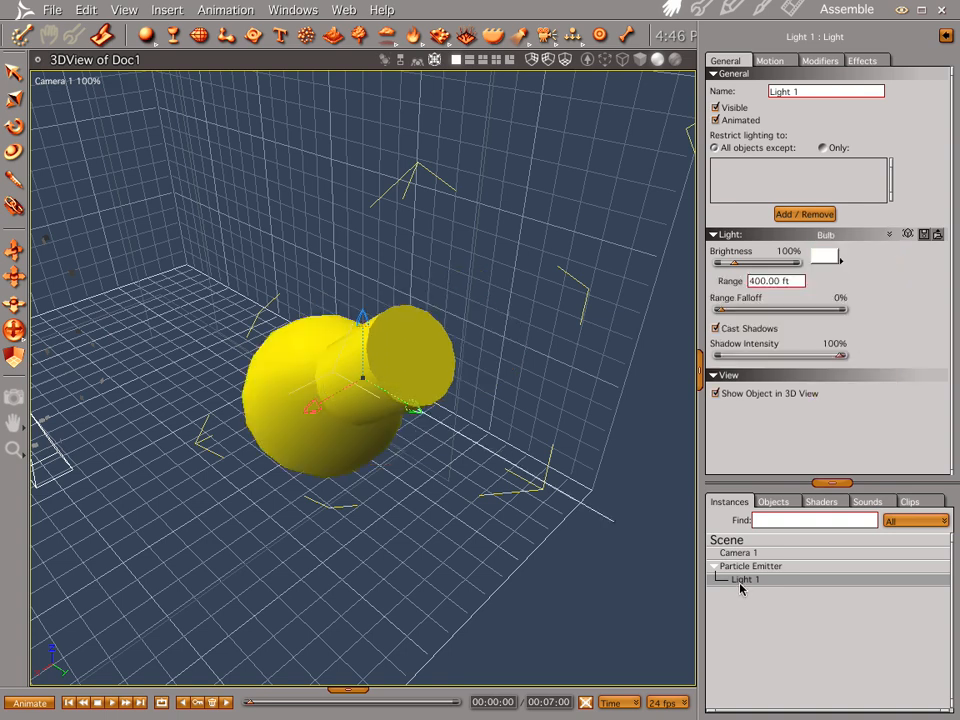
mouse_move(402, 384)
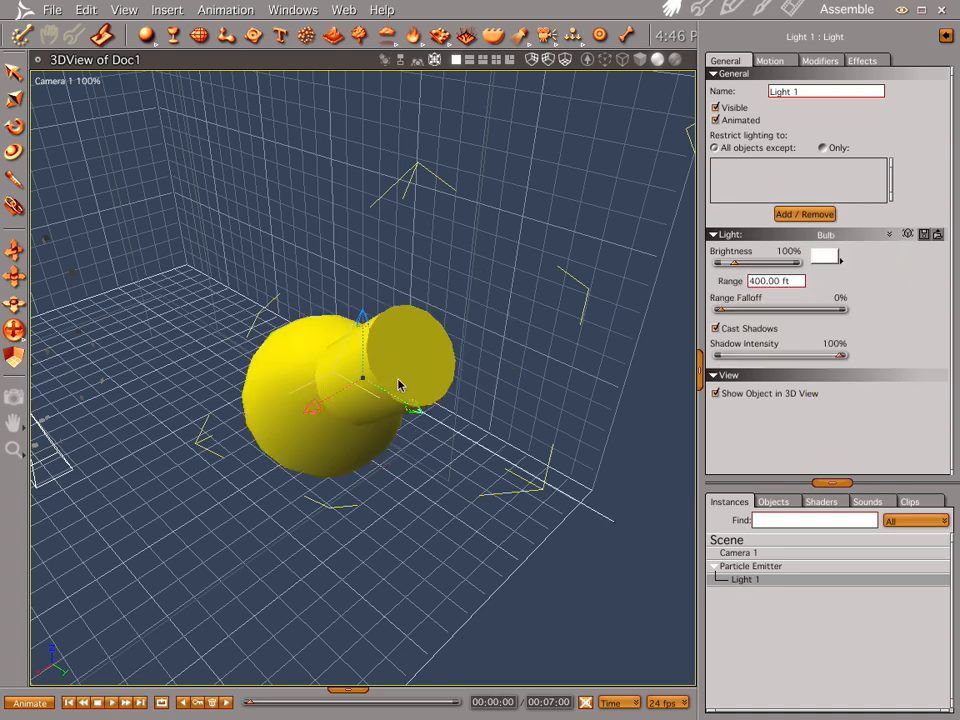
click(750, 566)
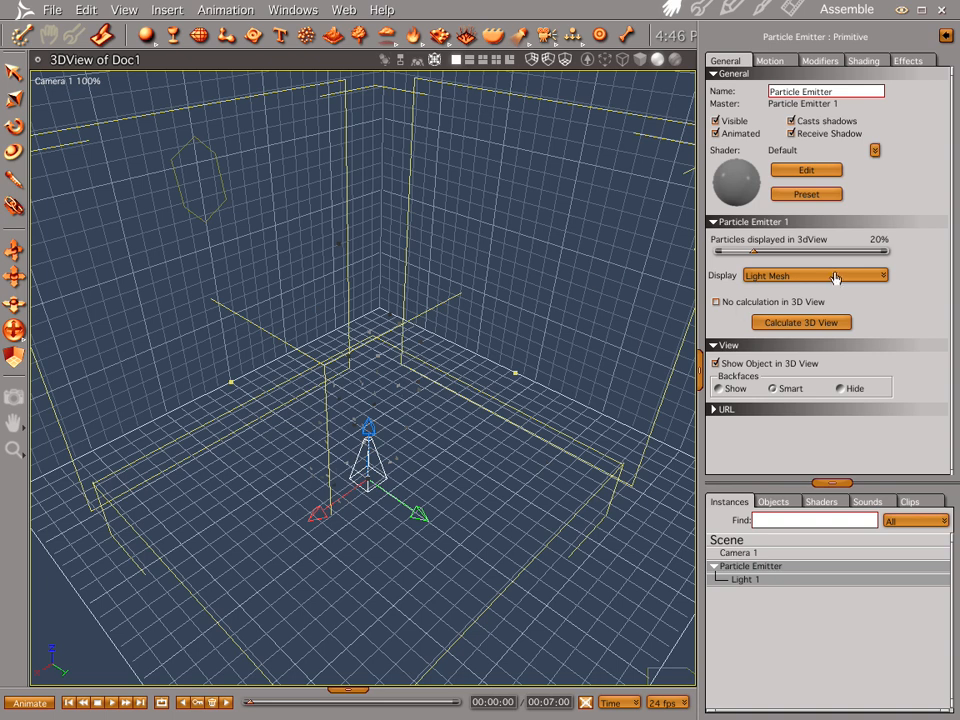
Step: Display the emitter's particles as Mesh instead of Light Mesh
click(814, 274)
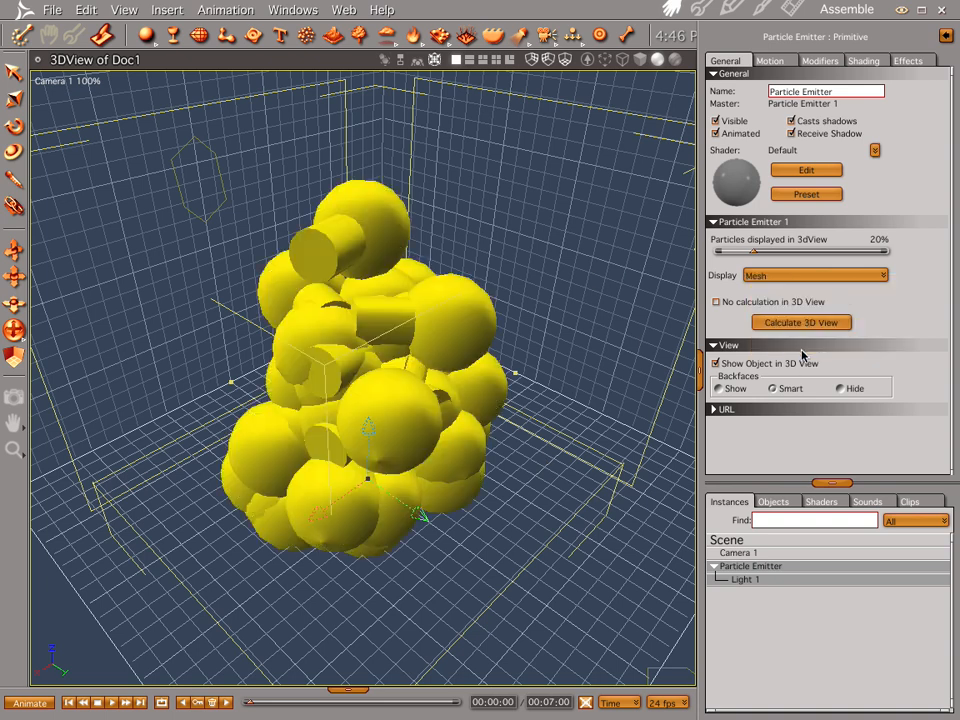
mouse_move(504, 512)
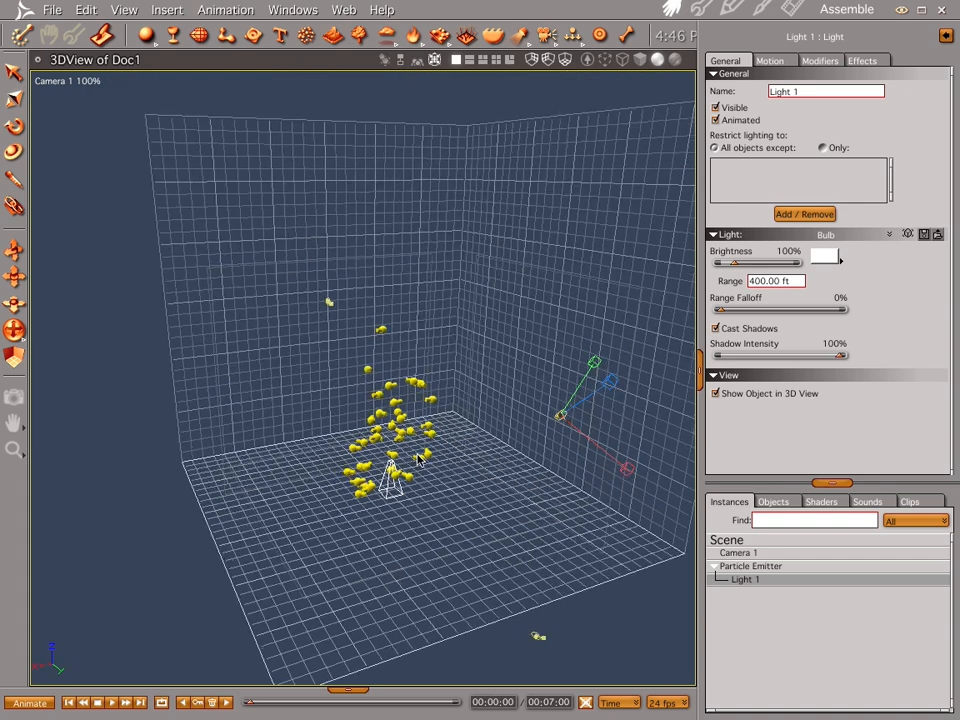
click(752, 564)
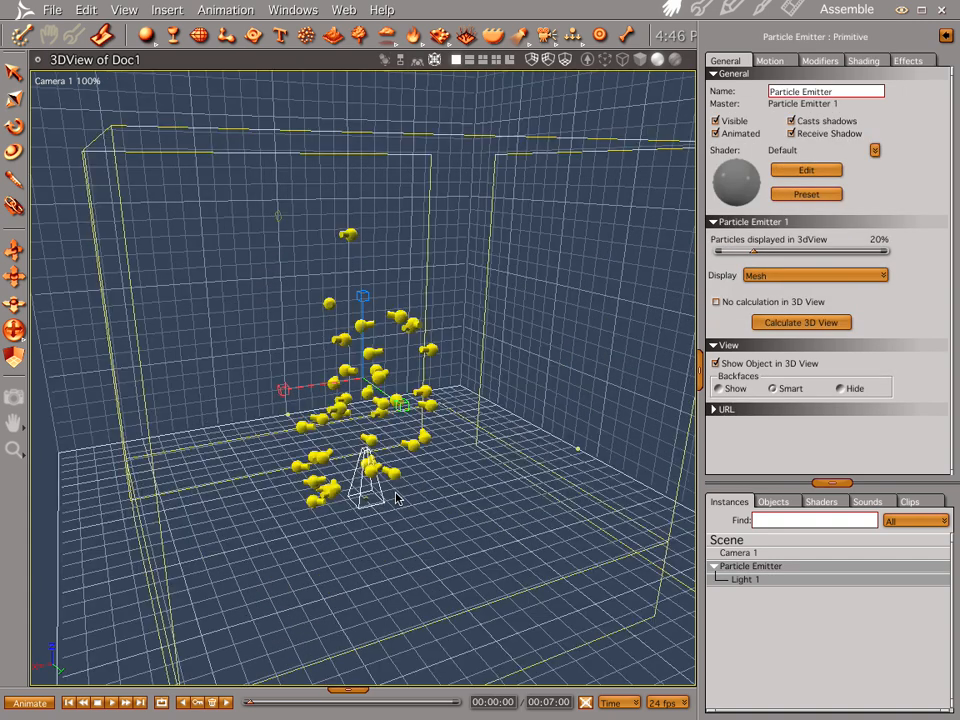
mouse_move(204, 72)
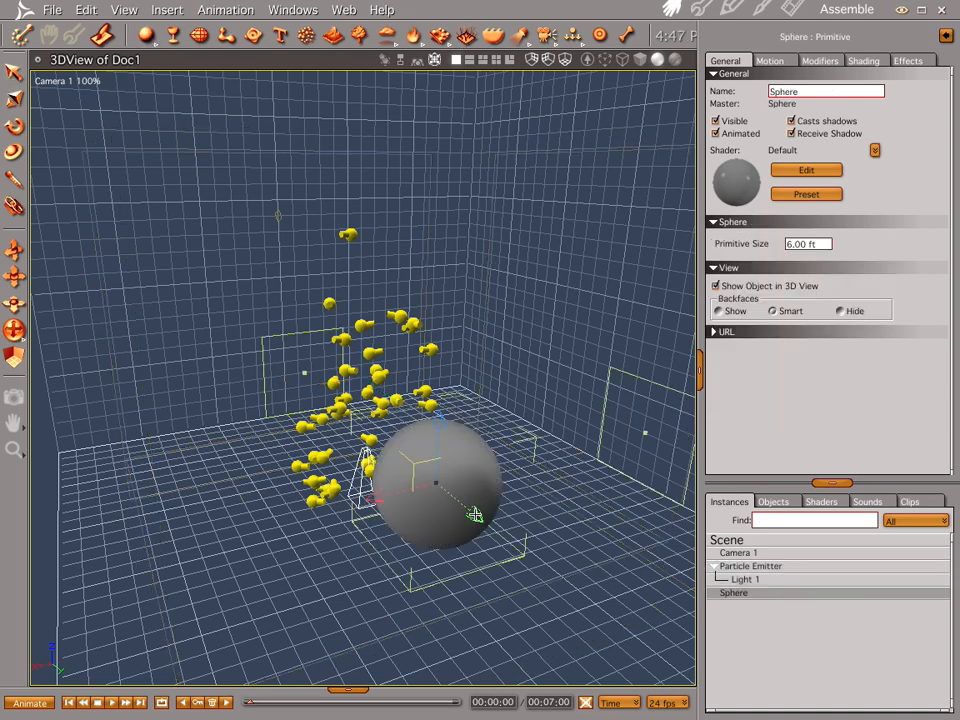
Step: Drag the sphere across the floor to sit right of the particle cloud
drag(436, 486, 476, 516)
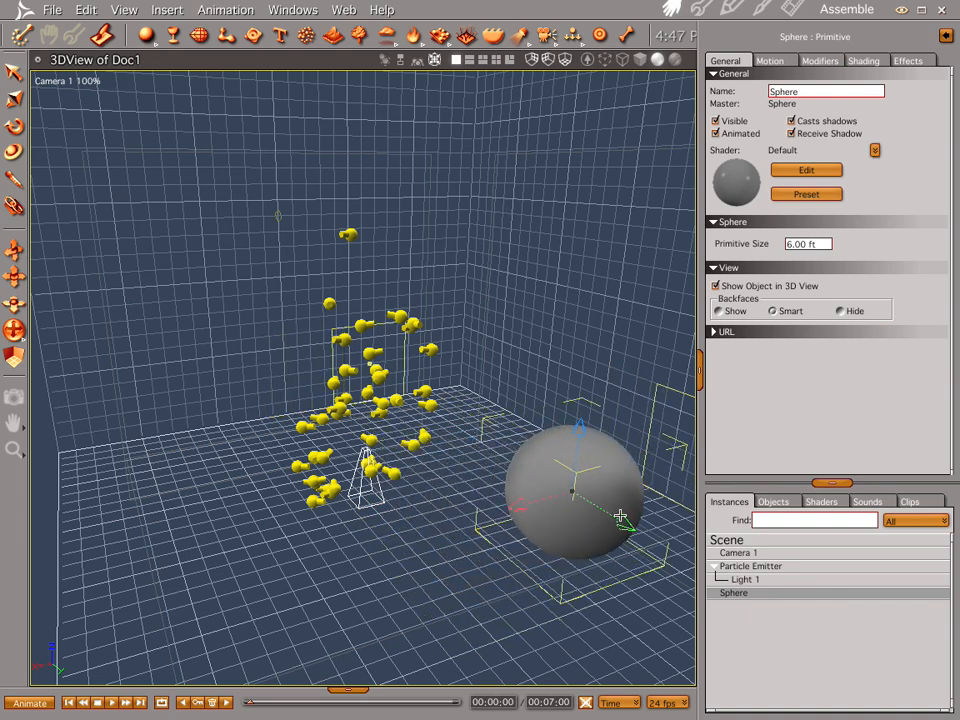
drag(570, 490, 500, 430)
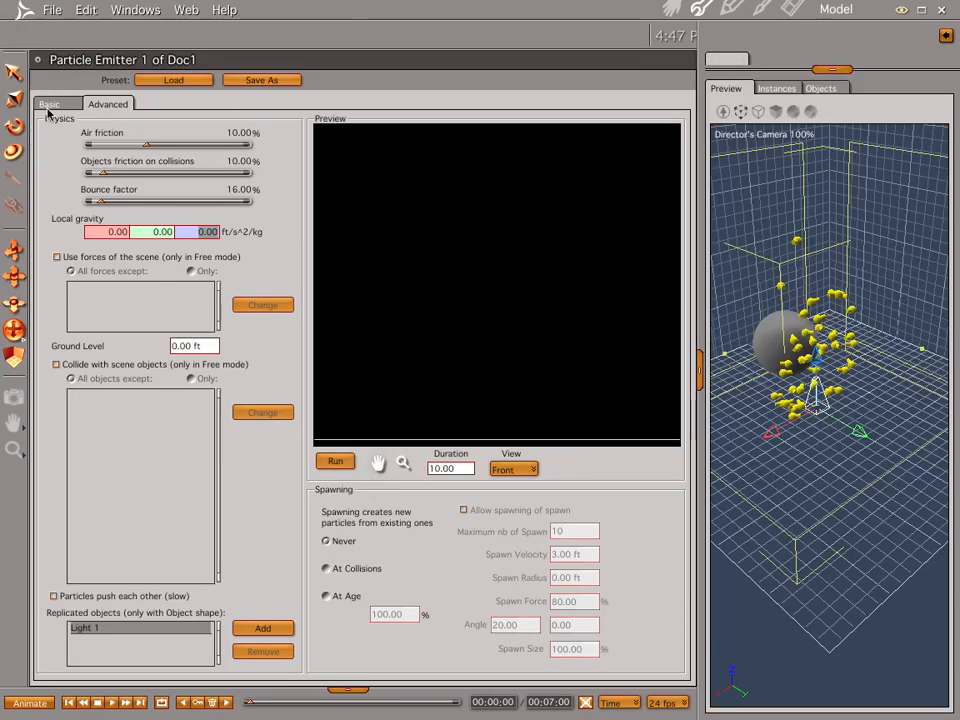
Step: Review the emitter's Basic physics settings with Light 1 as replicated object
click(50, 104)
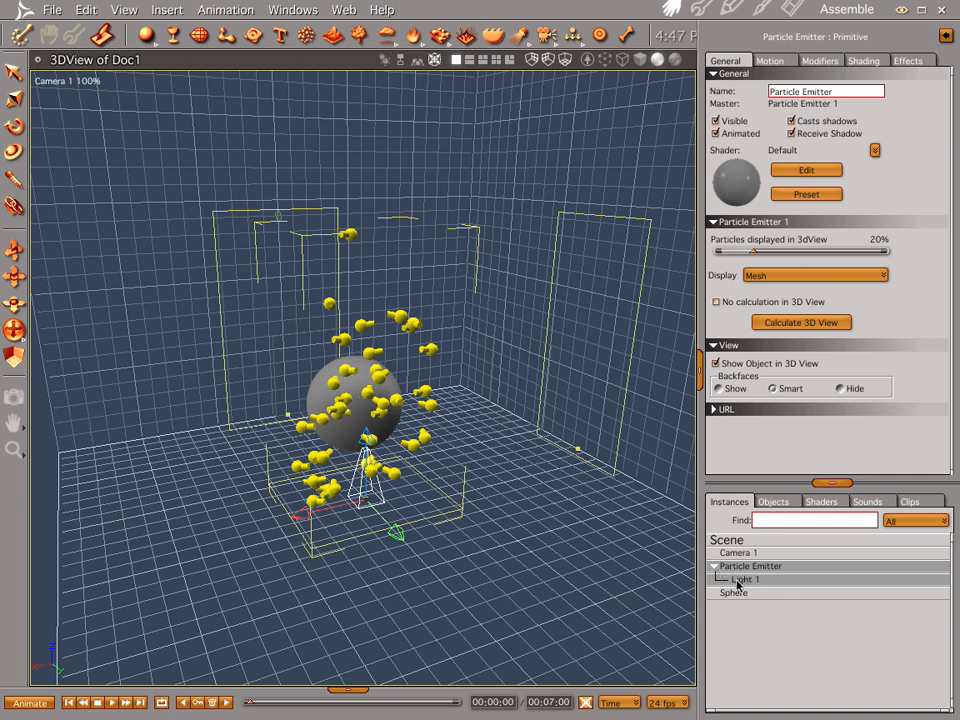
Step: Select Light 1, review its Bulb settings, and insert a new Bulb light
click(744, 580)
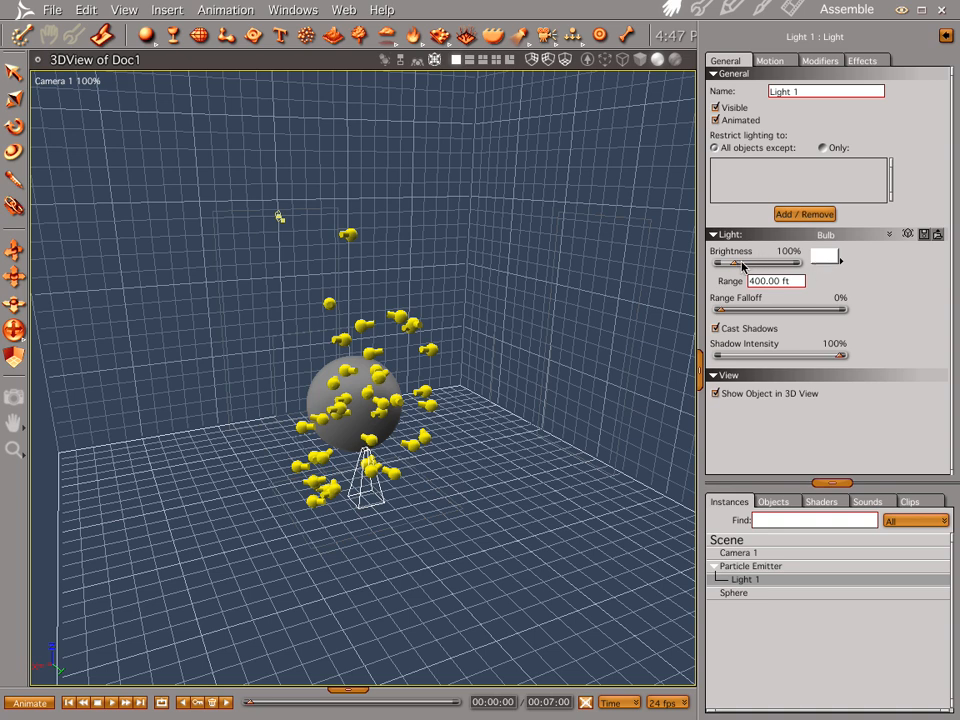
click(776, 280)
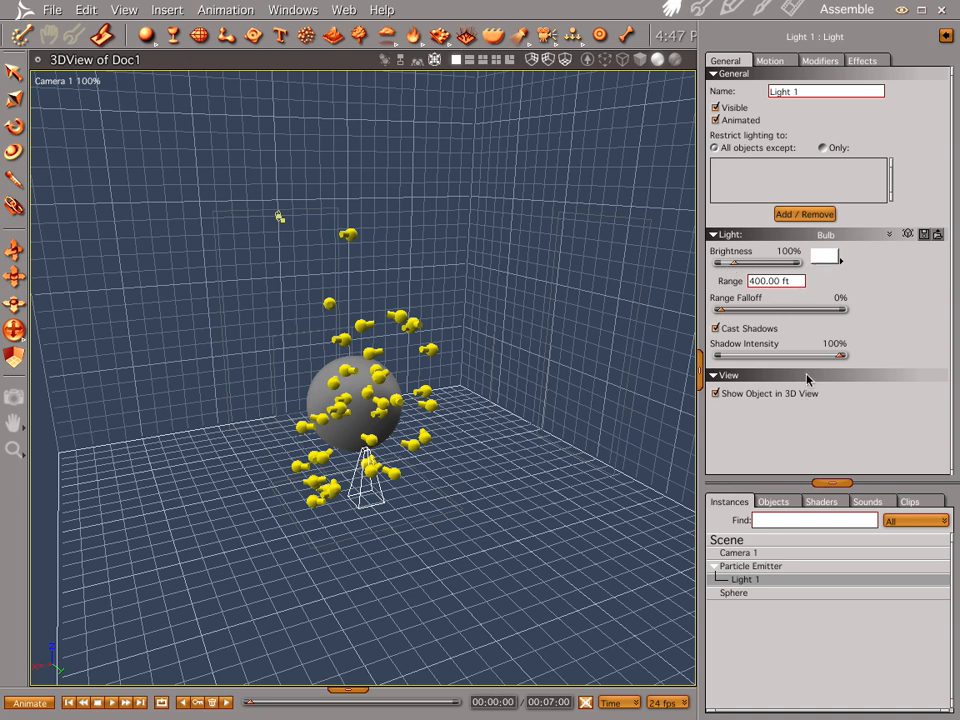
mouse_move(736, 192)
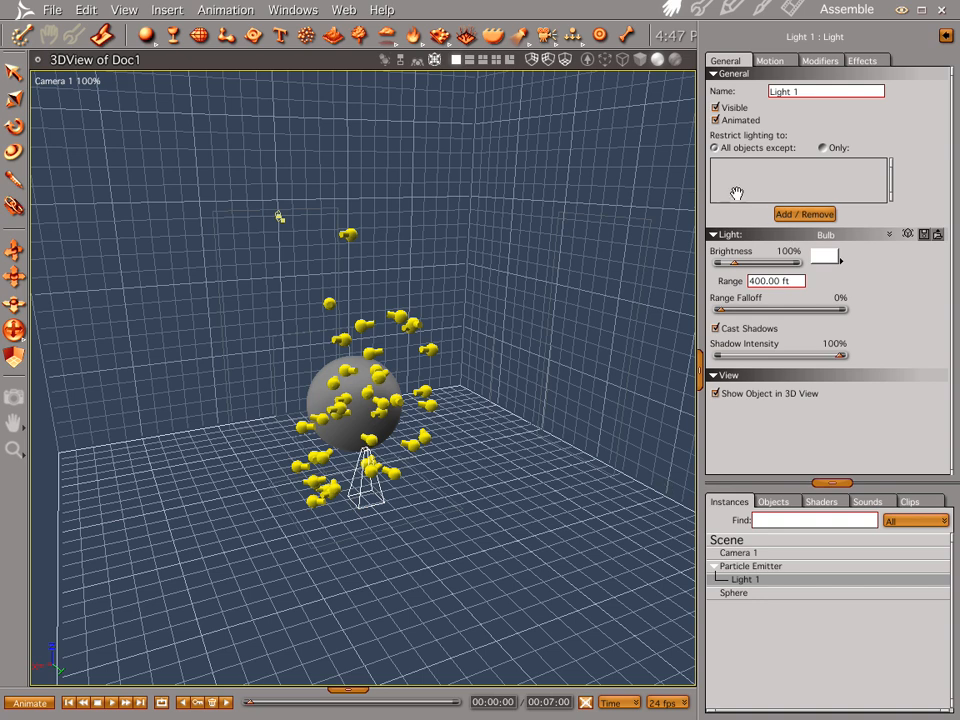
mouse_move(778, 148)
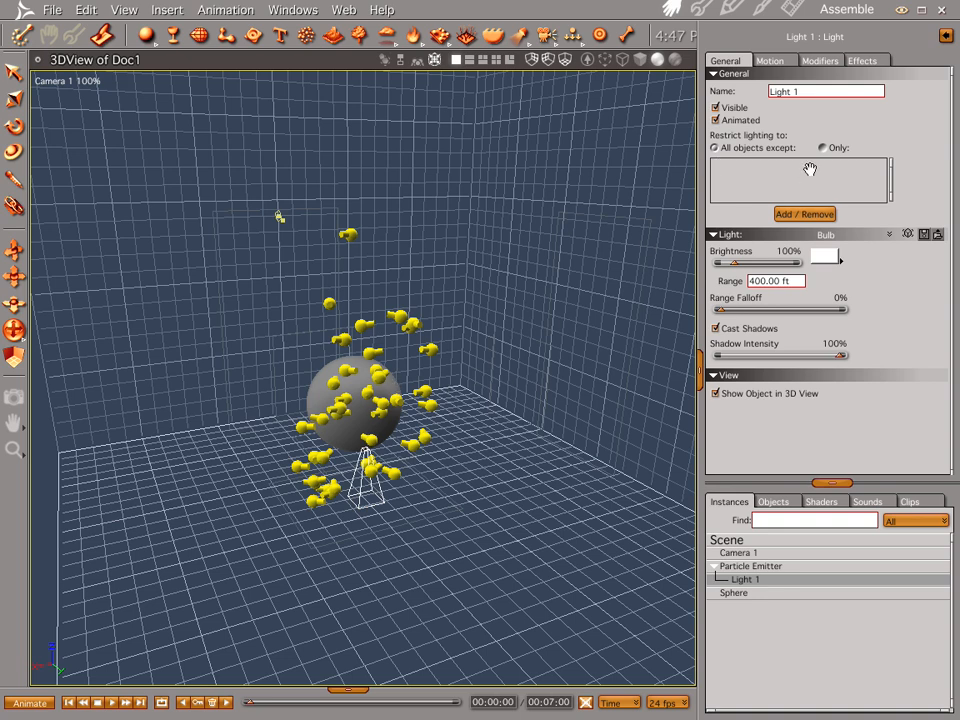
mouse_move(824, 148)
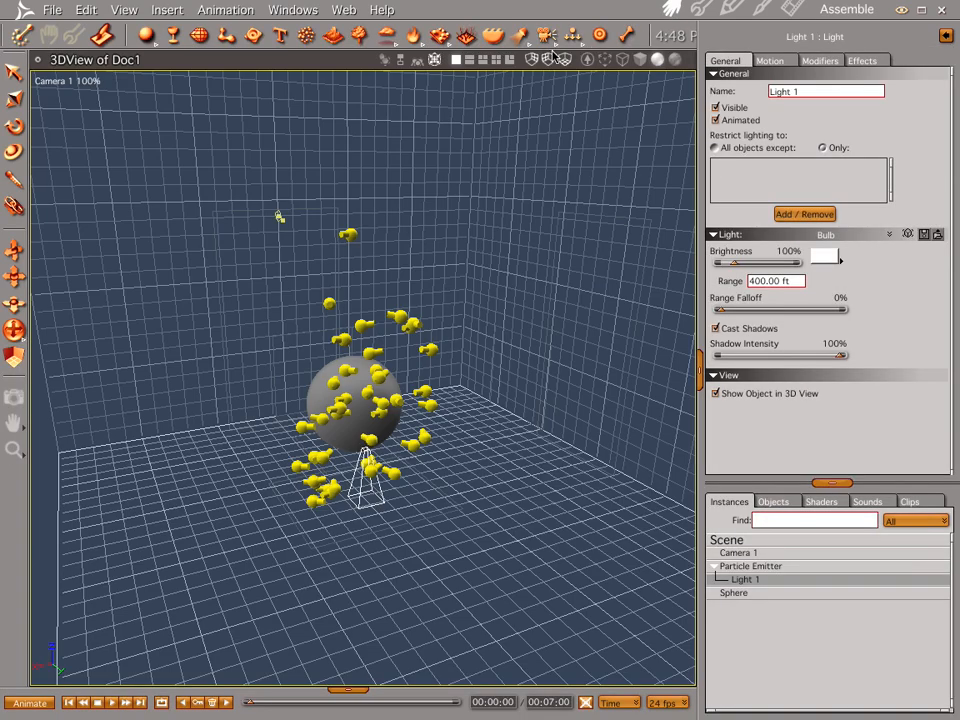
click(530, 56)
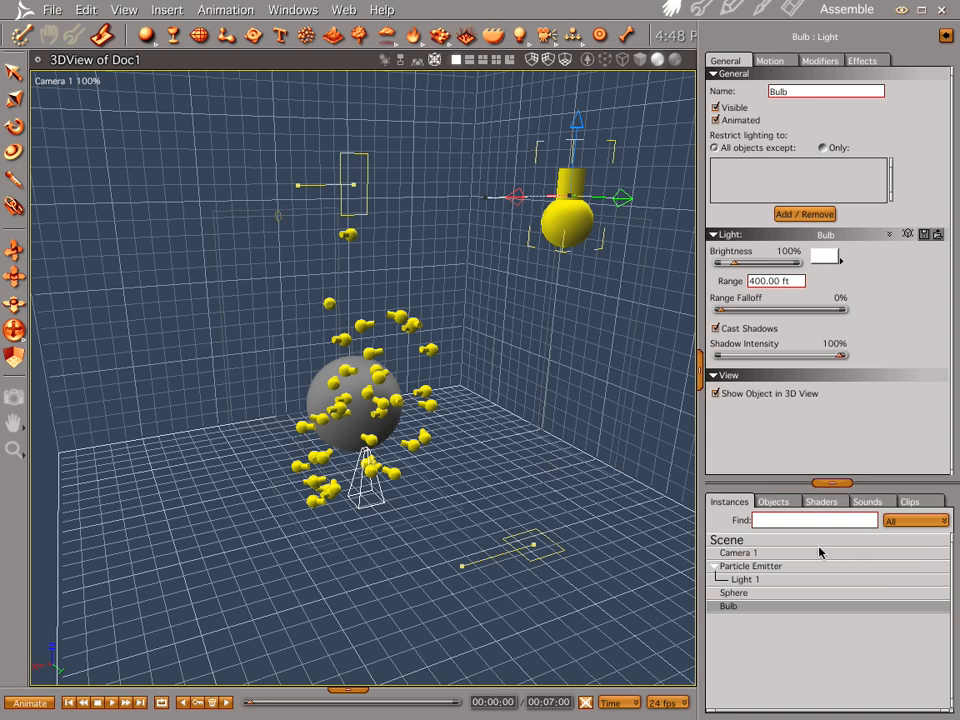
Step: Reselect Light 1 and show its Effects properties
click(744, 580)
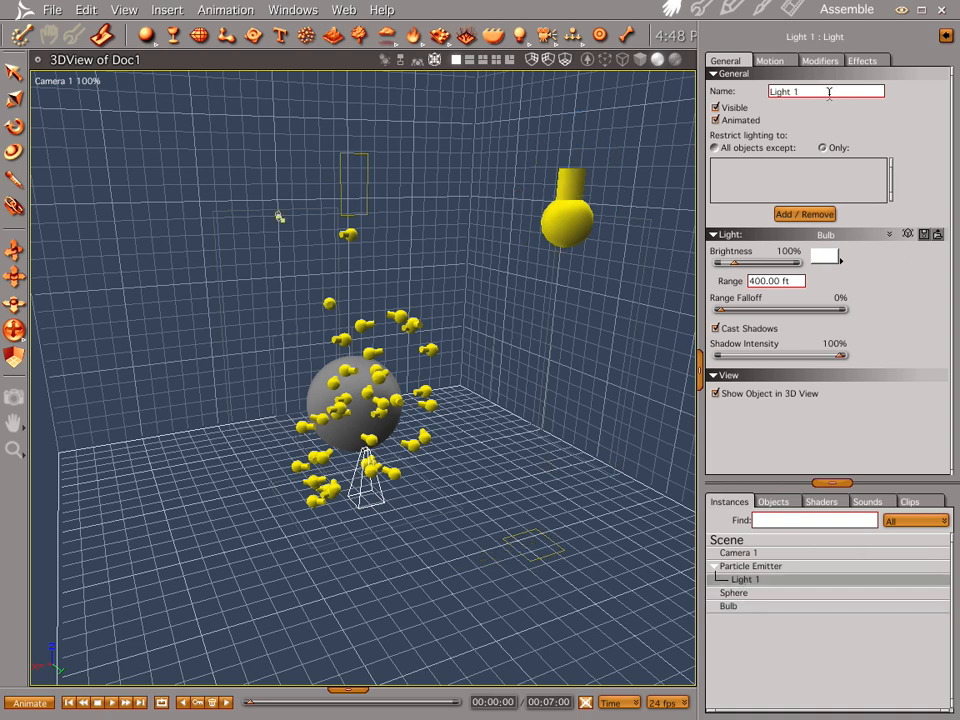
click(864, 60)
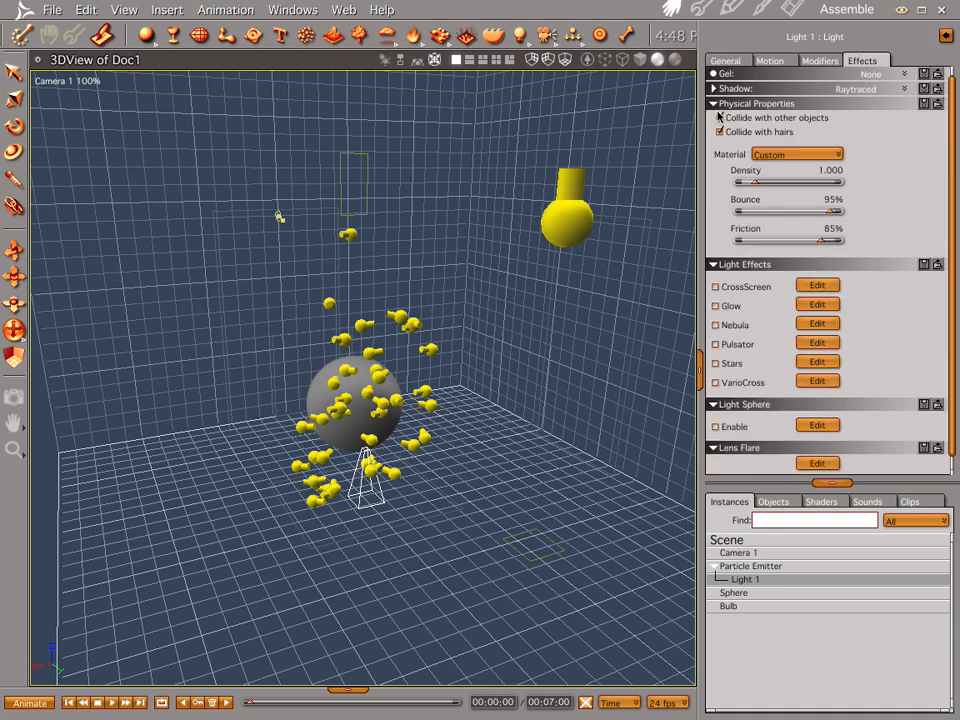
Step: Enable Light 1's glow effect with Auto Update and accept the settings
click(704, 104)
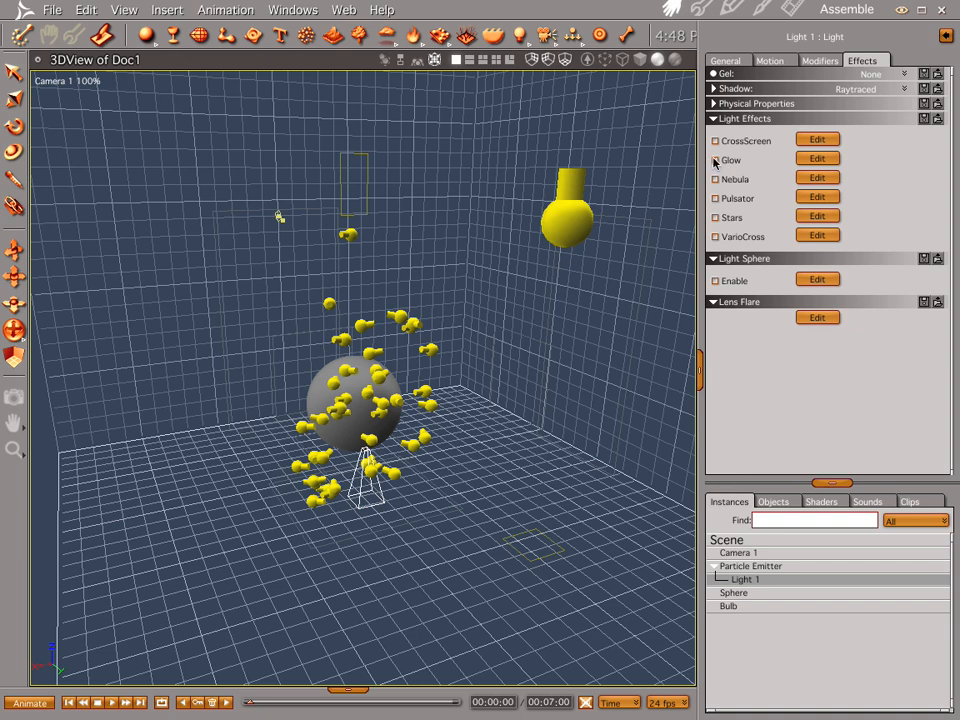
click(816, 160)
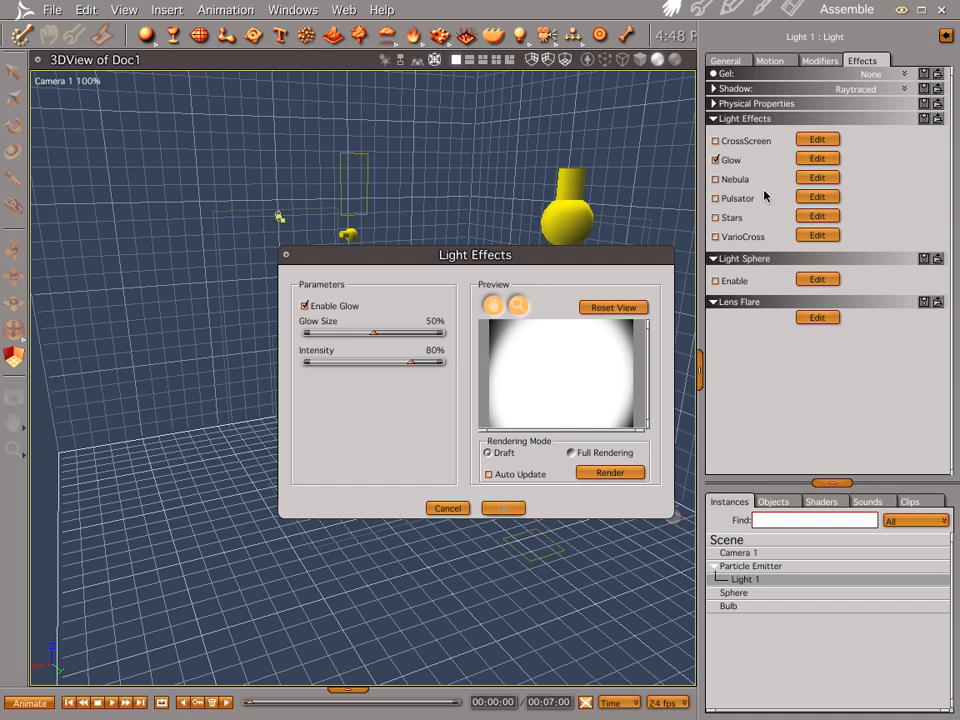
click(486, 472)
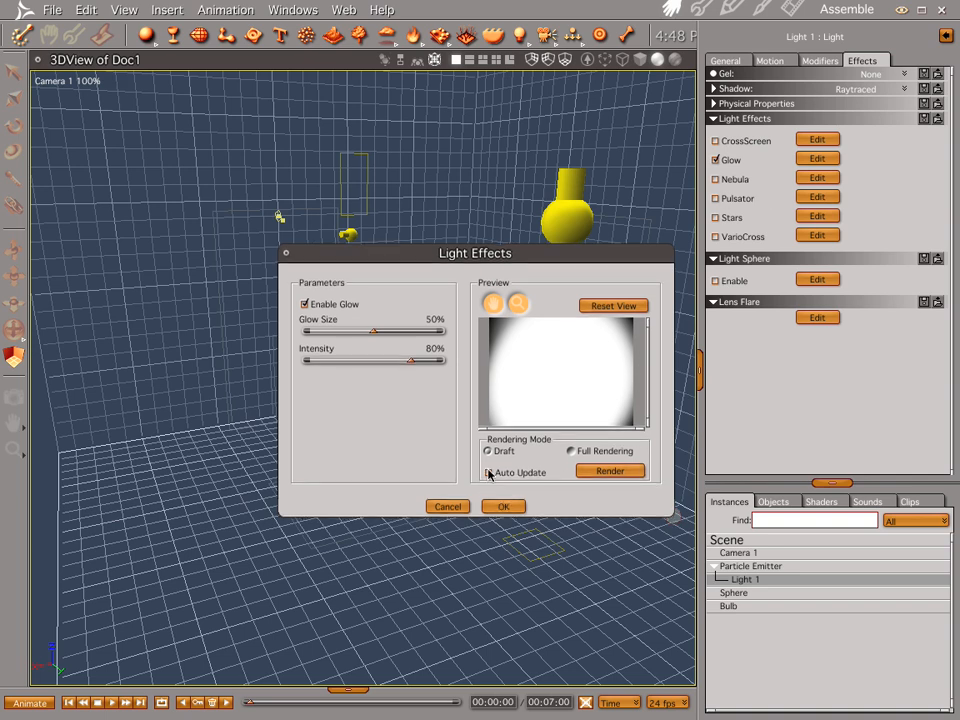
click(490, 472)
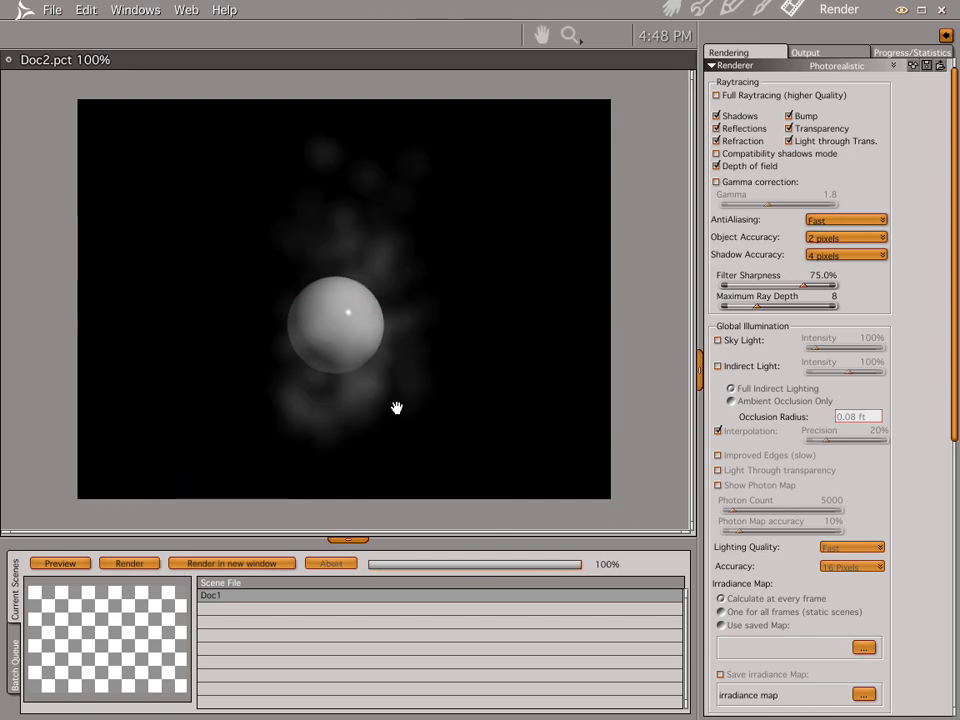
mouse_move(360, 240)
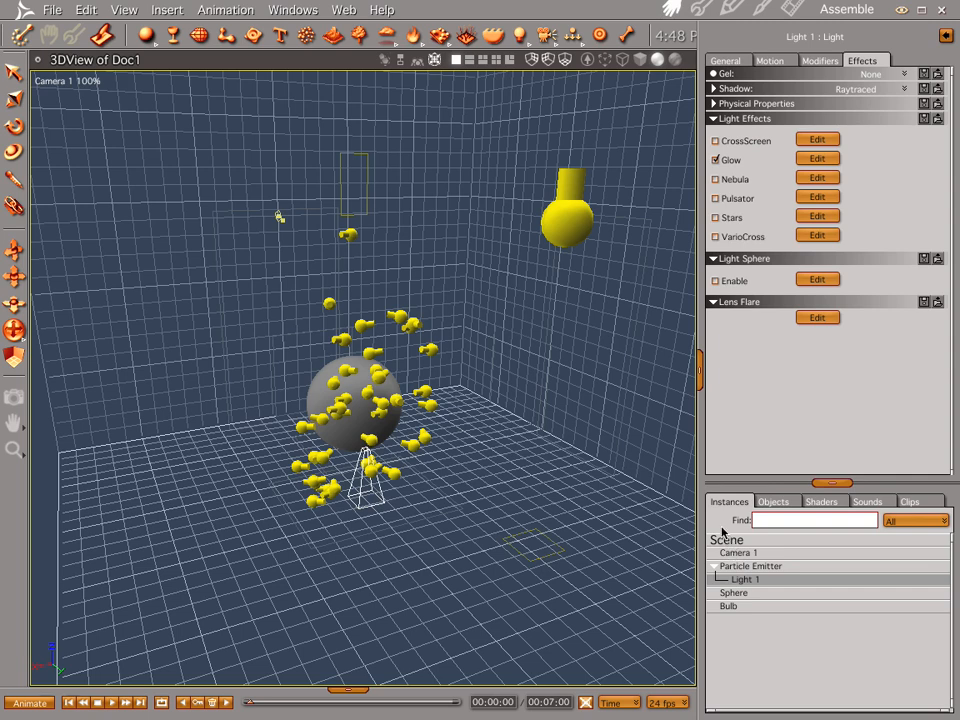
Step: Set the scene backdrop to a solid colour tuned to a pale pink
click(726, 540)
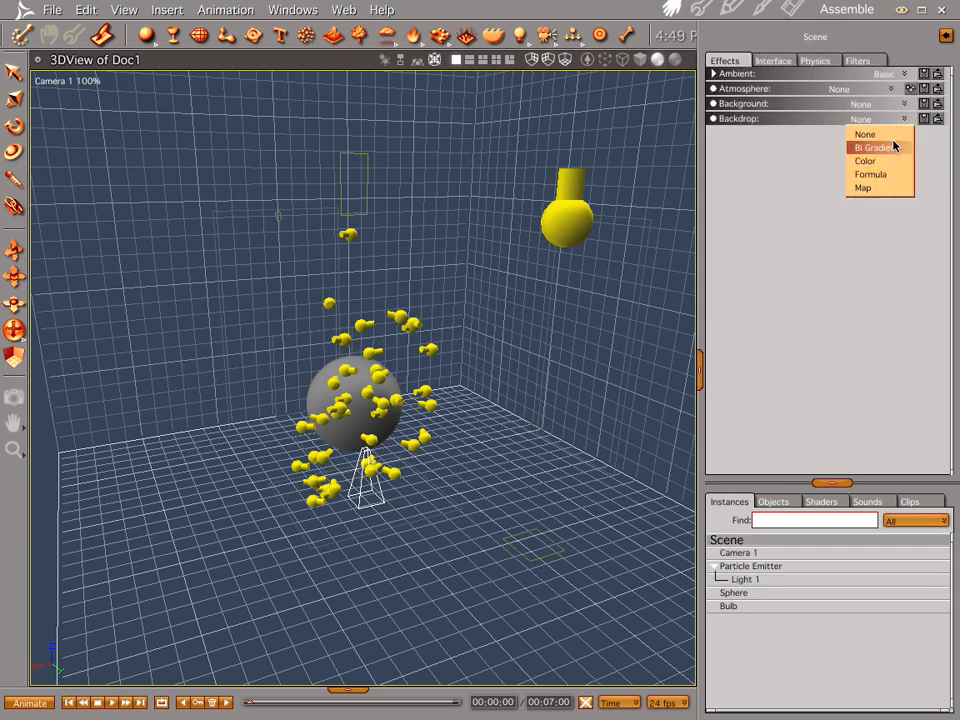
click(864, 160)
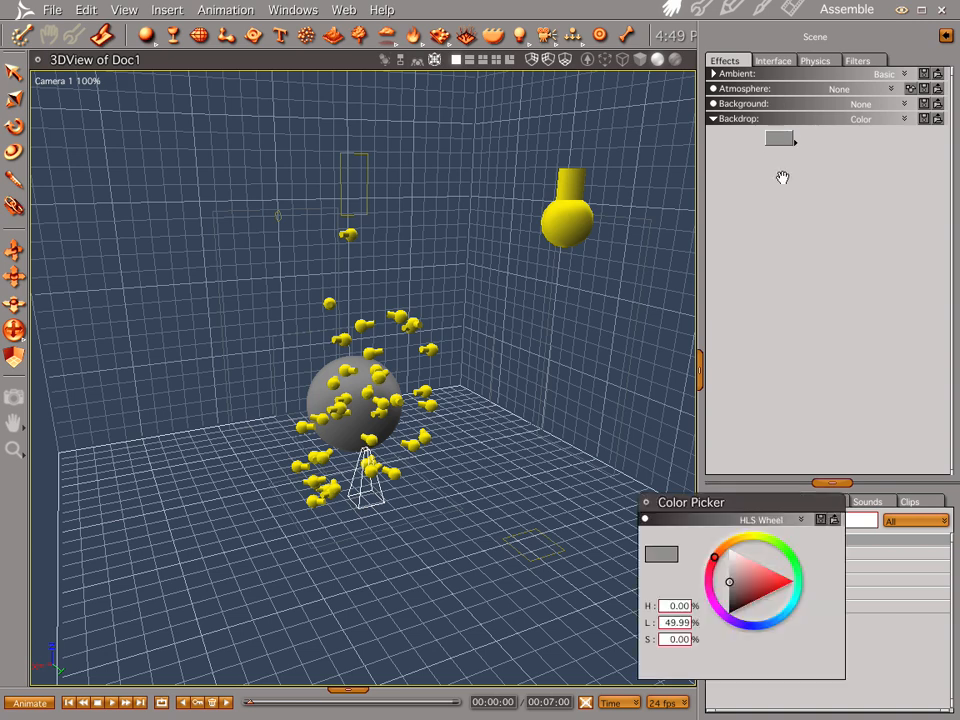
click(760, 540)
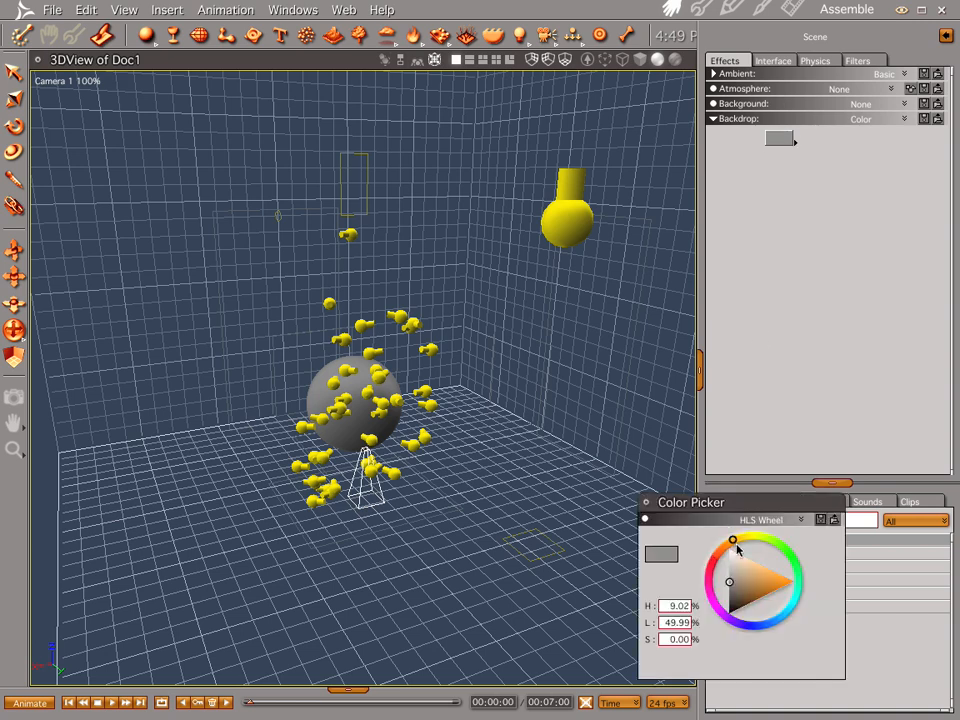
drag(736, 544, 722, 548)
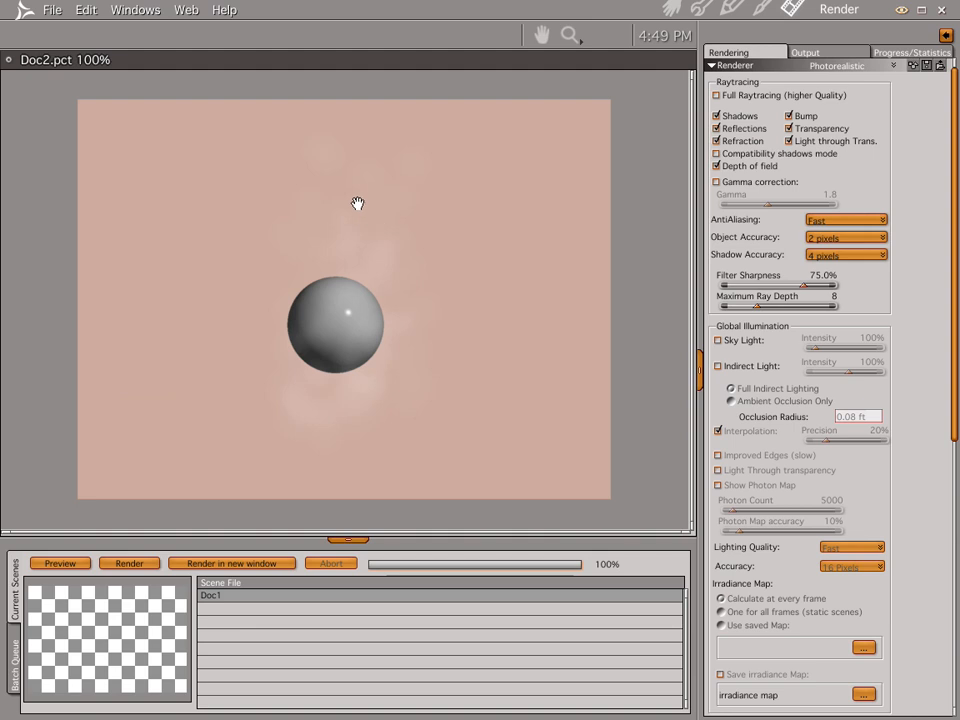
mouse_move(632, 18)
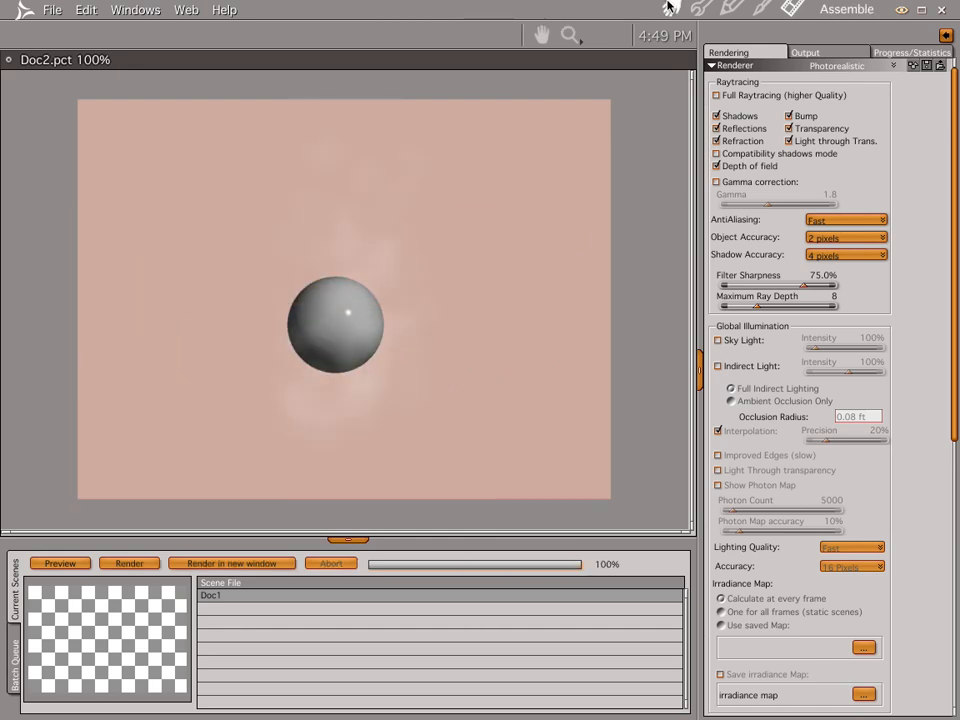
mouse_move(664, 8)
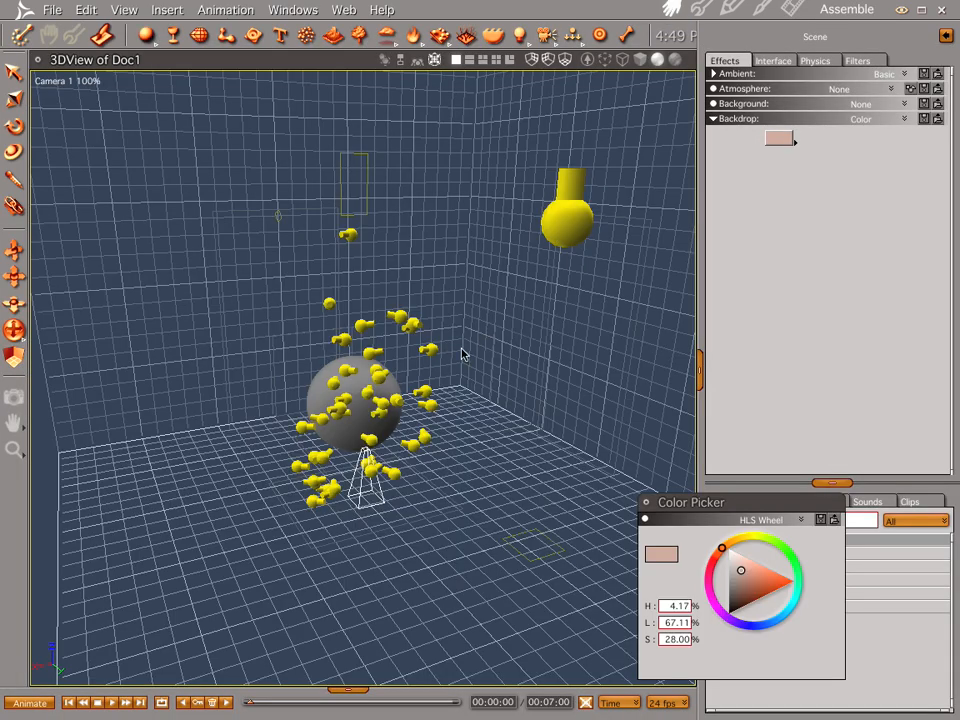
mouse_move(444, 364)
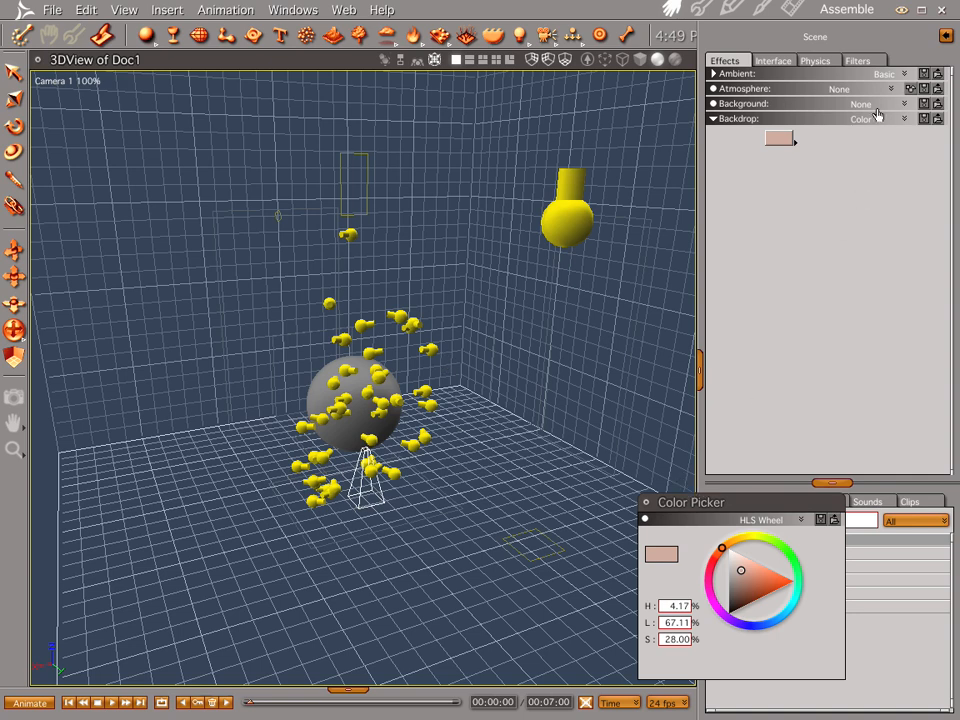
Step: Give the backdrop gradient a deep blue start sky and lighter blue end sky with horizon 90°
click(888, 120)
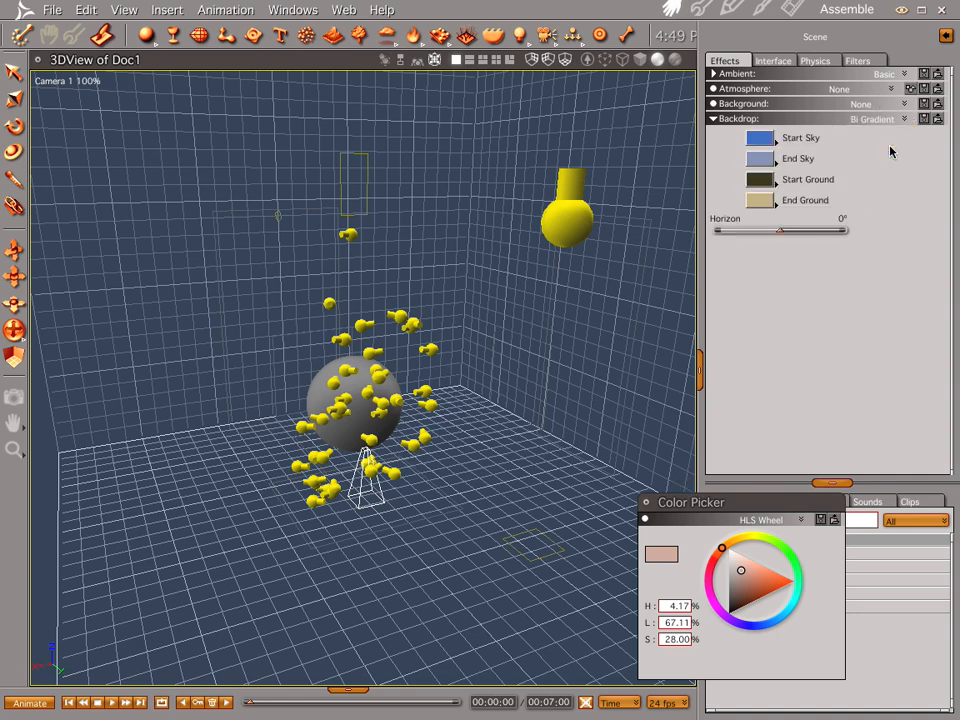
click(764, 608)
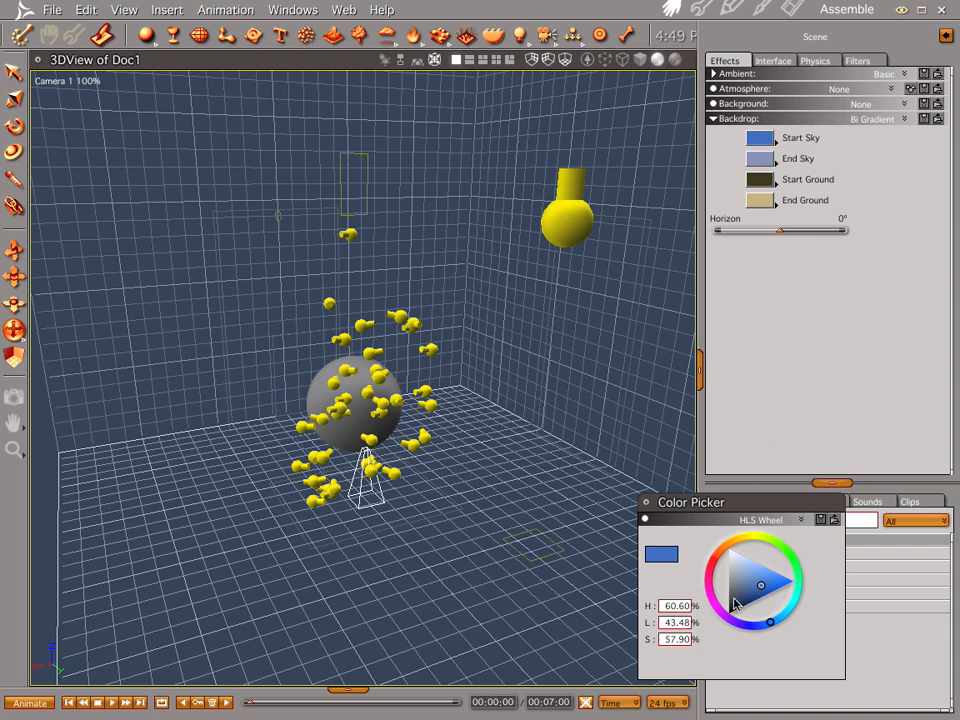
mouse_move(738, 602)
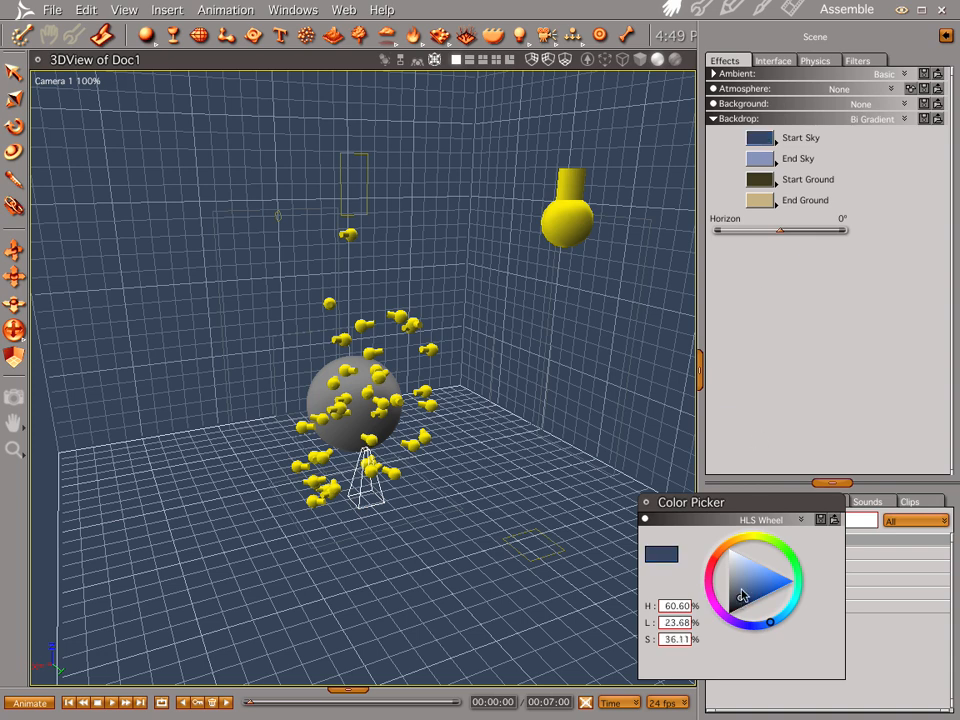
click(742, 596)
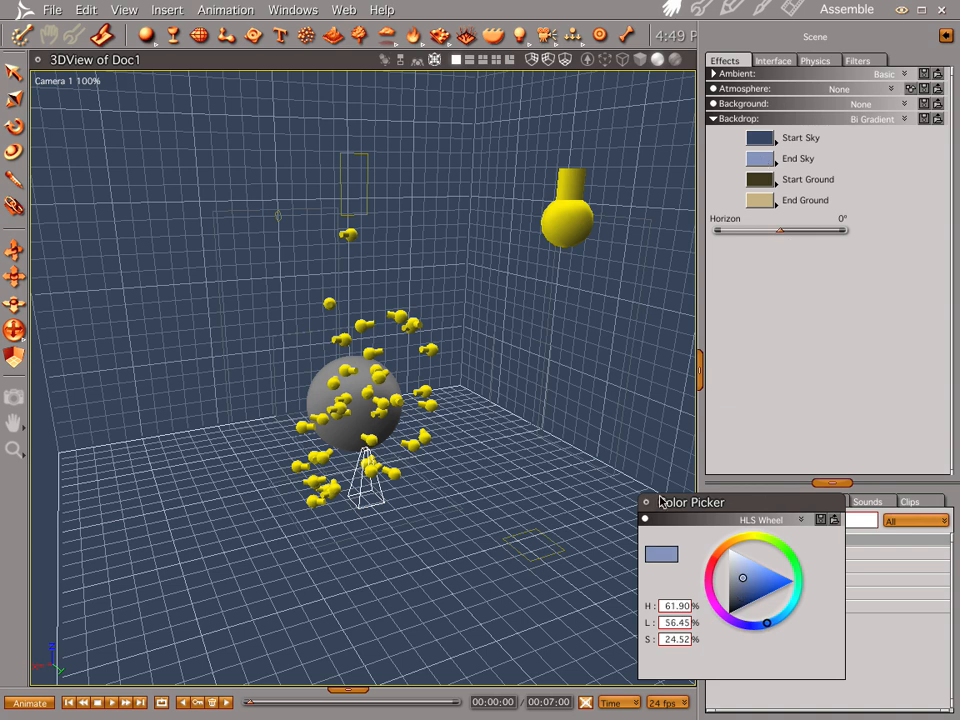
click(642, 502)
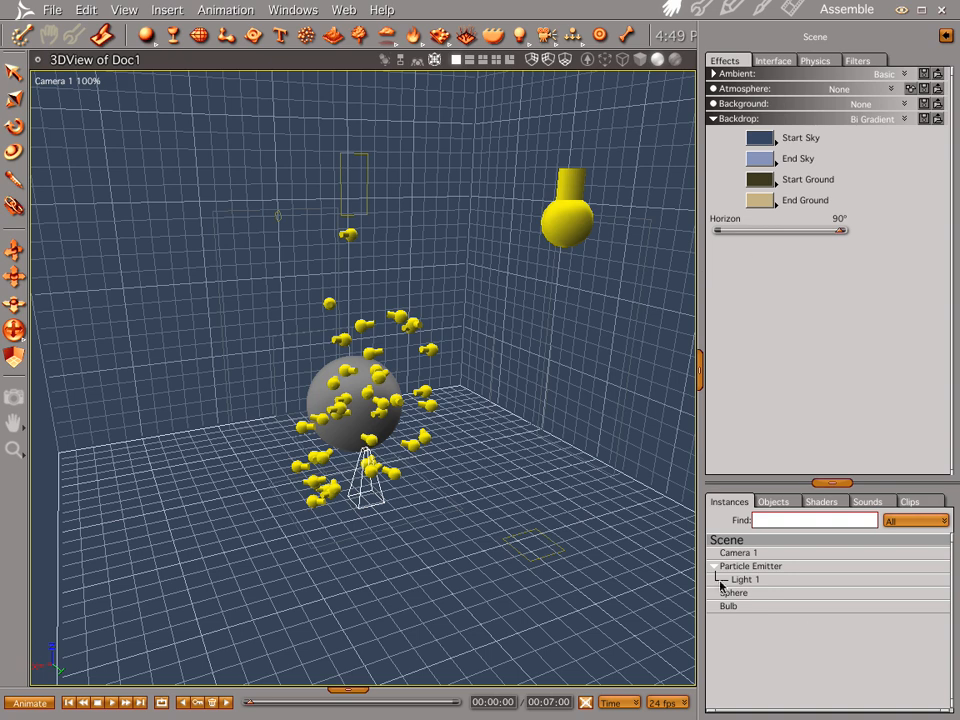
Step: Test-render the faint white steam over the blue gradient and return to the Assemble room
click(734, 592)
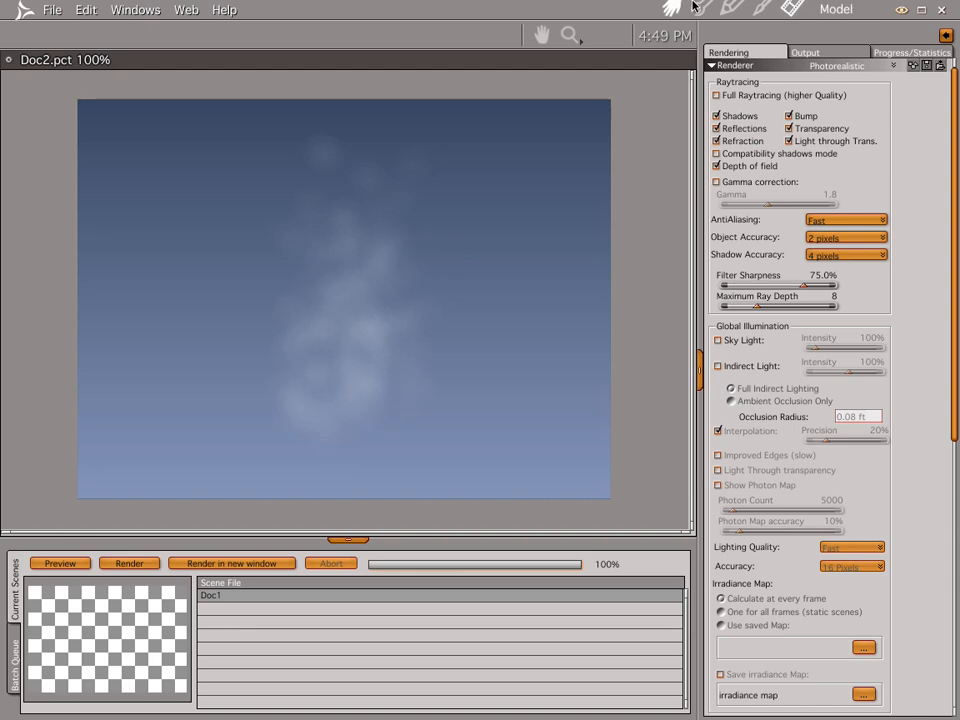
click(836, 8)
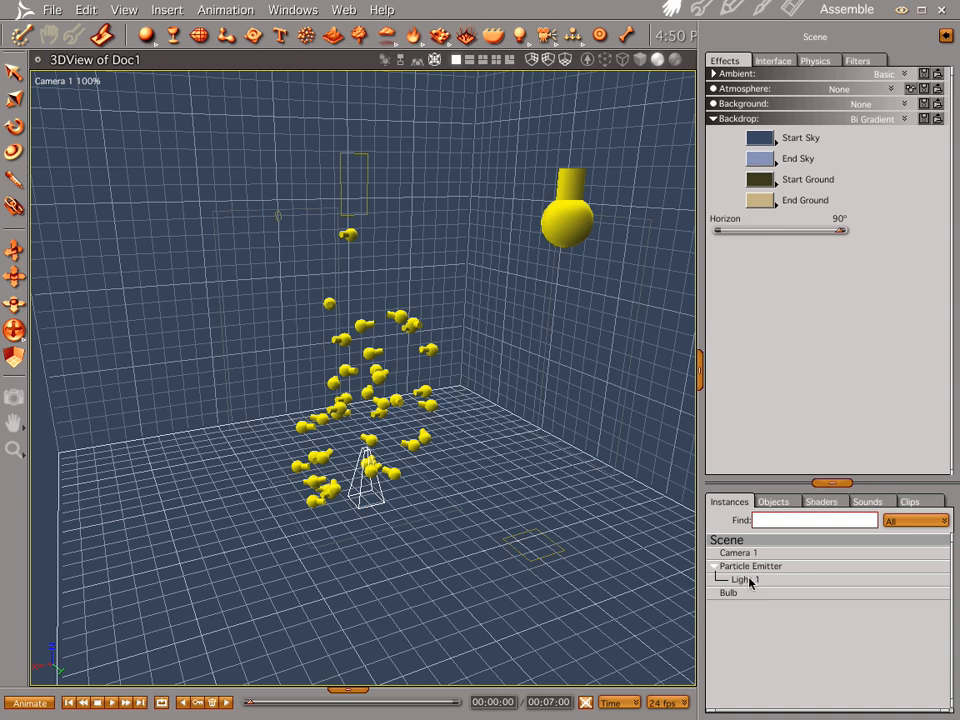
Step: Render the steam again to check it without the sphere
click(738, 580)
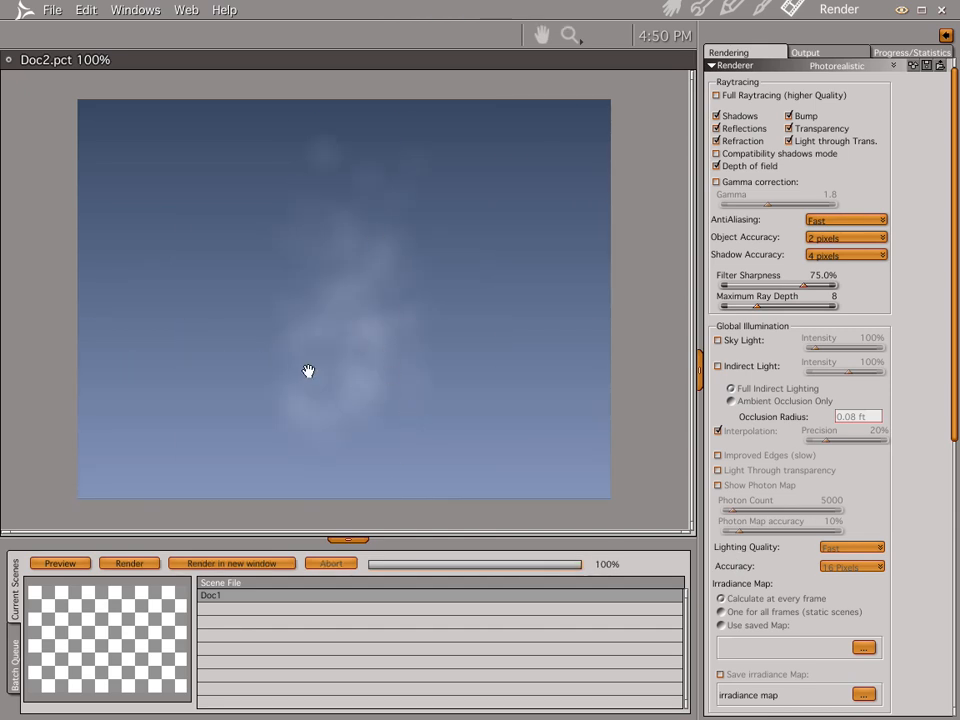
mouse_move(370, 326)
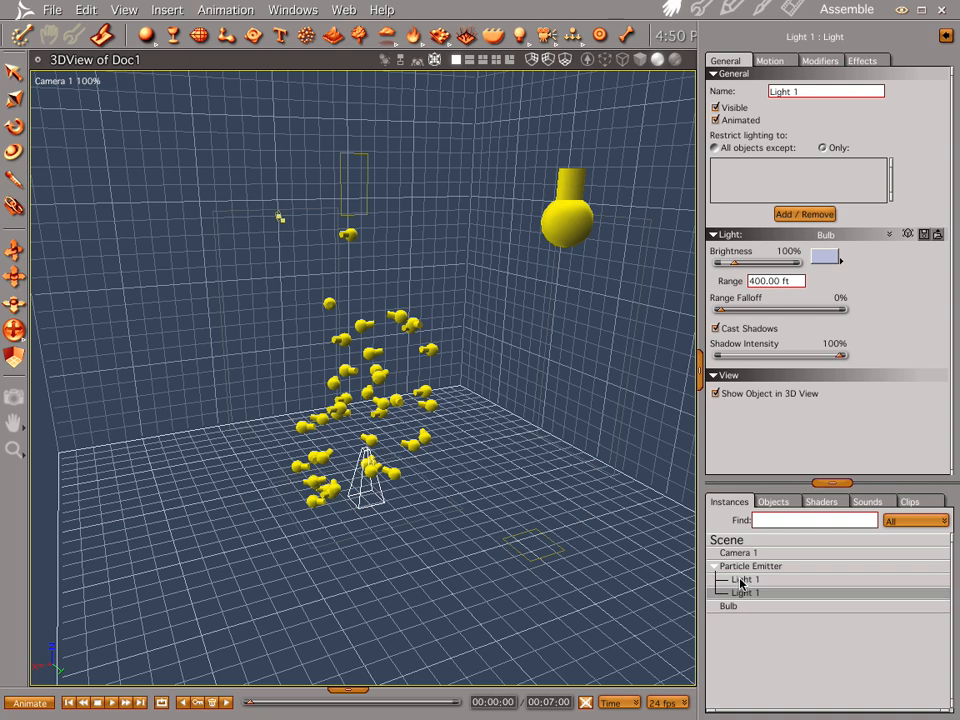
Step: Colour the duplicated Light 1 red in the Color Picker
click(824, 256)
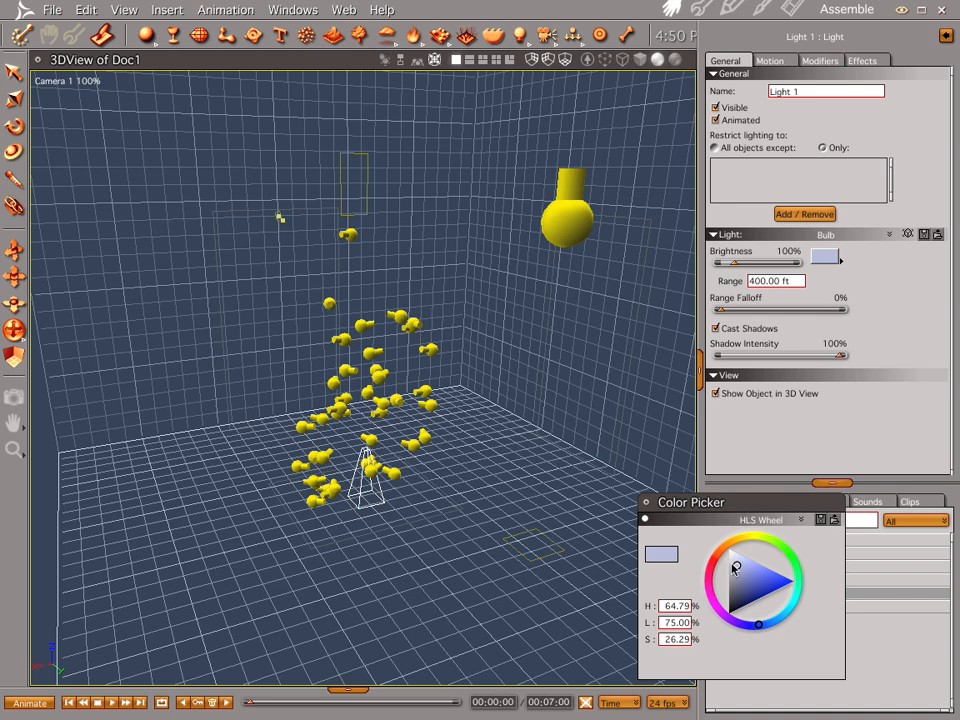
click(738, 604)
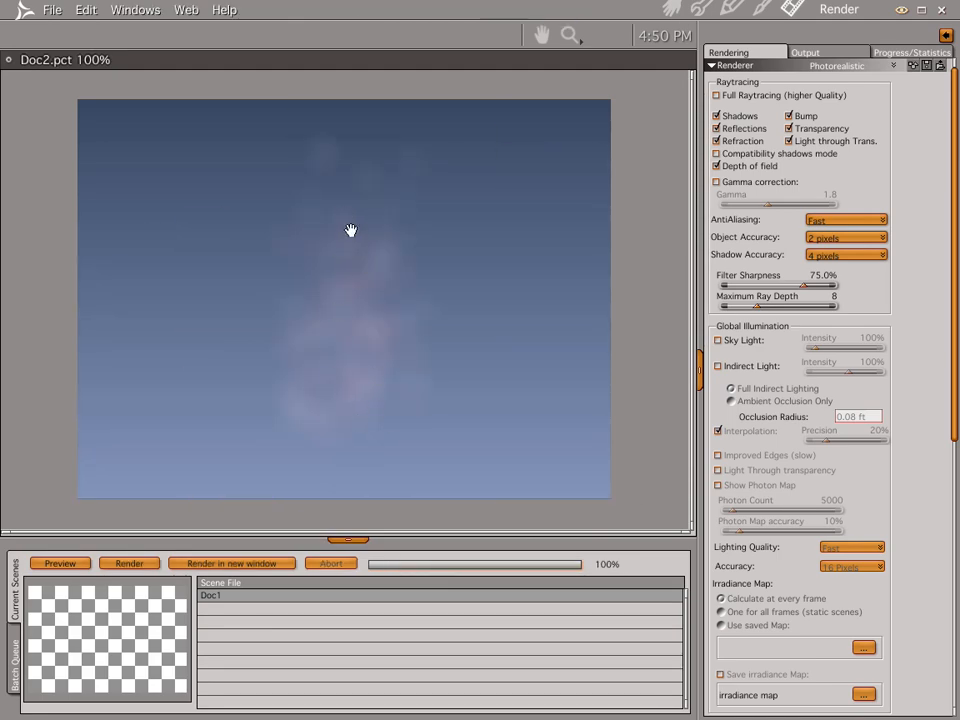
mouse_move(364, 140)
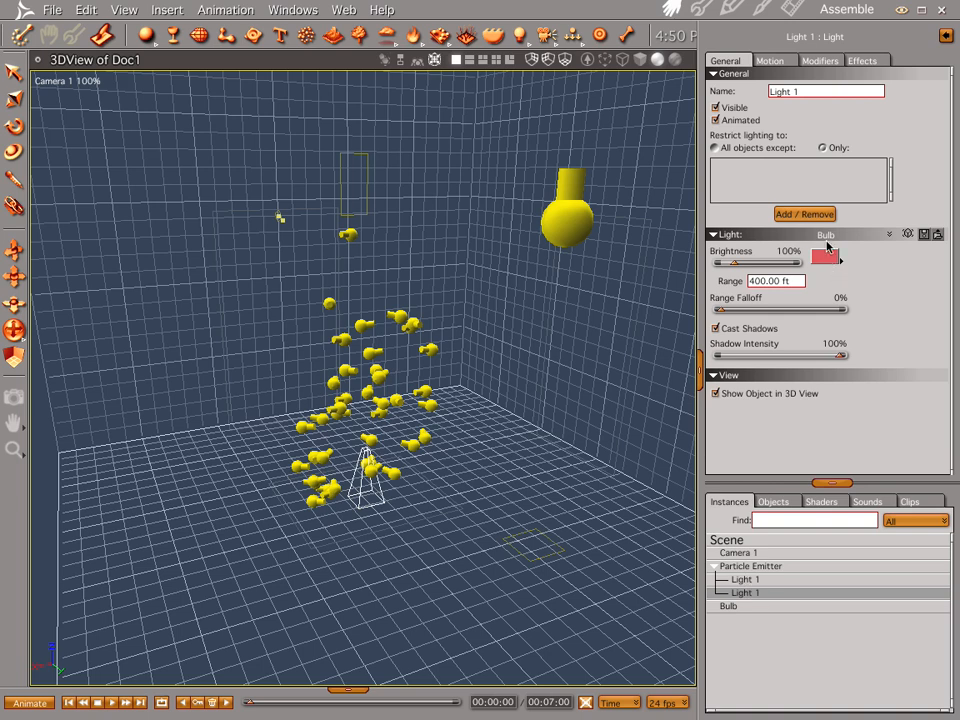
Step: Enable Glow on the red light with 10% glow size and 3% intensity, then render the result
click(876, 62)
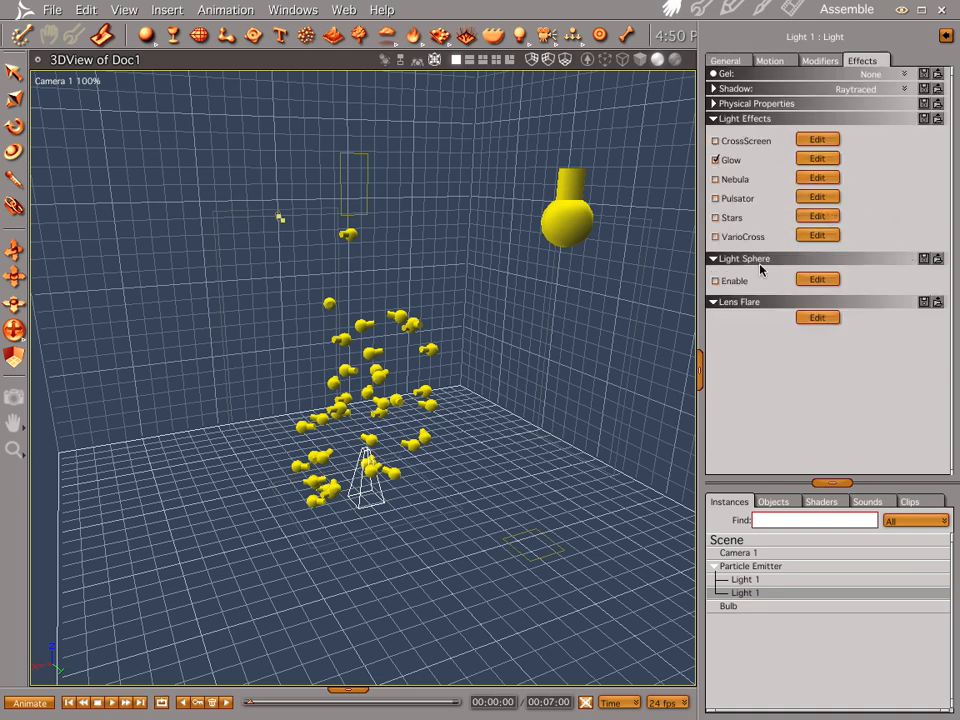
click(816, 160)
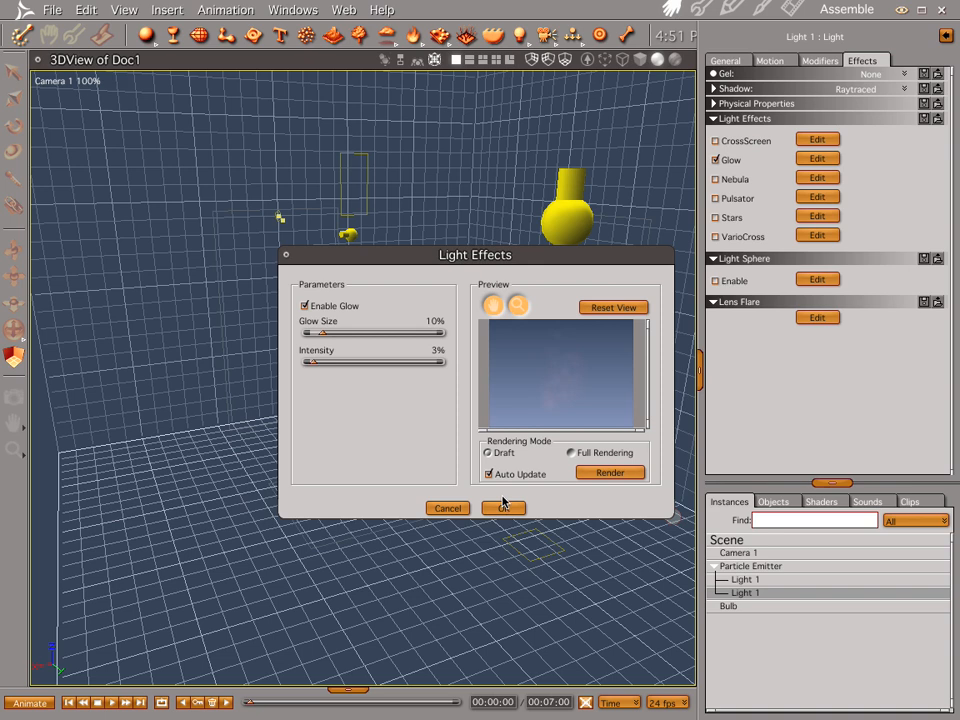
click(504, 508)
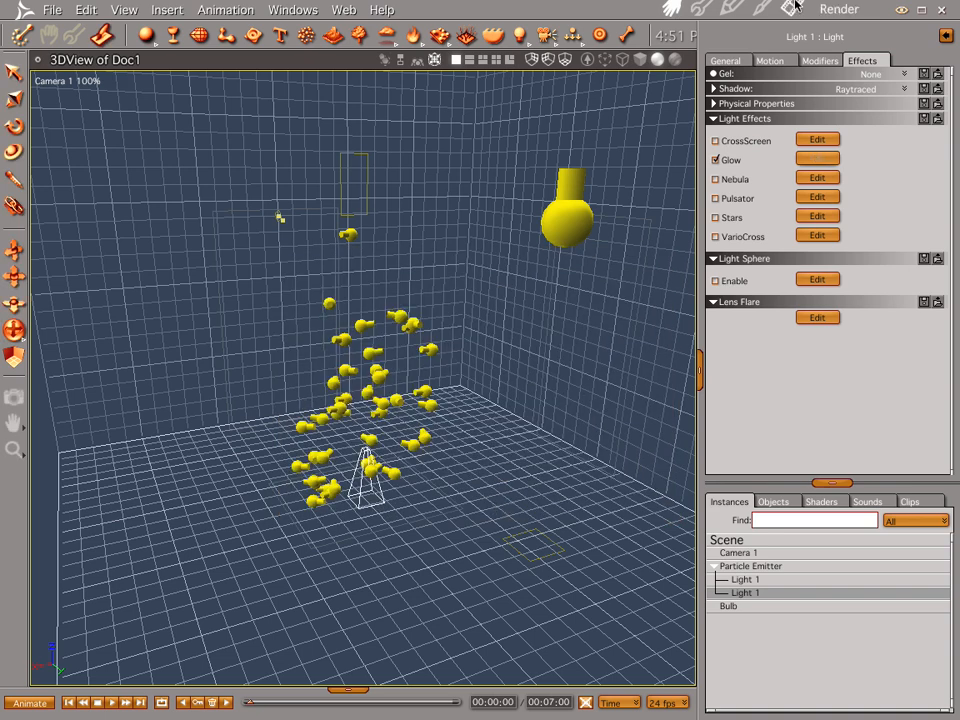
click(840, 8)
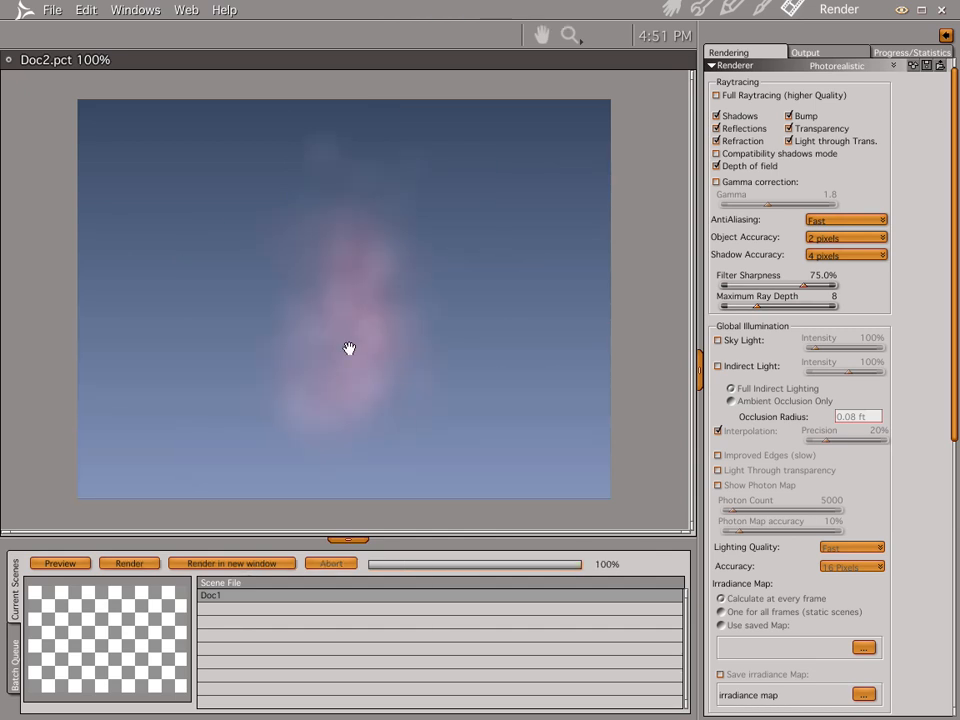
mouse_move(340, 400)
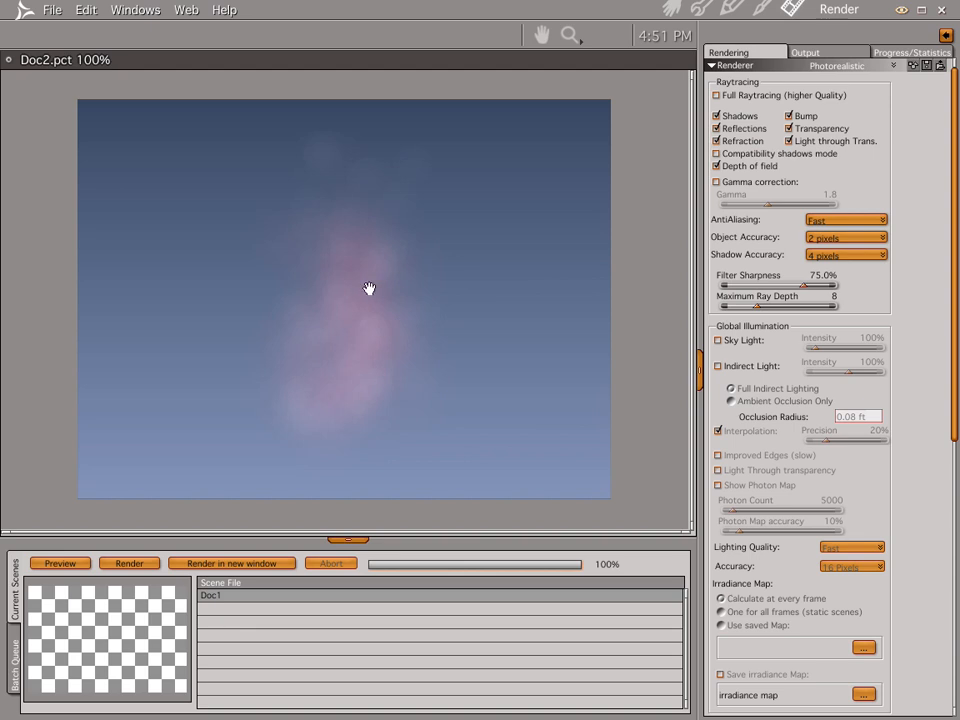
mouse_move(298, 354)
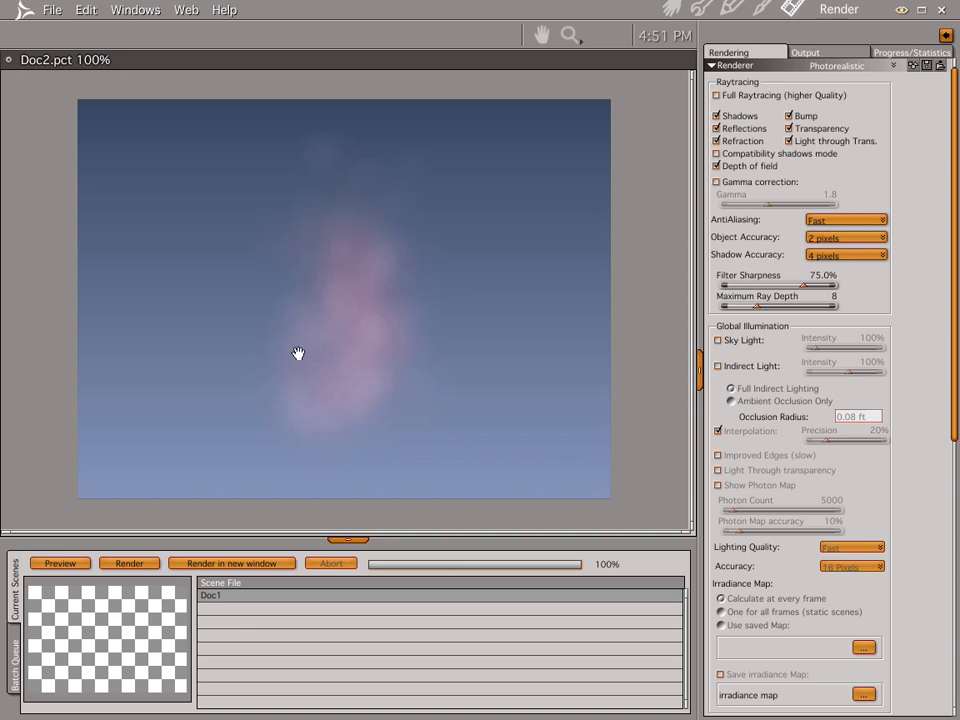
mouse_move(536, 136)
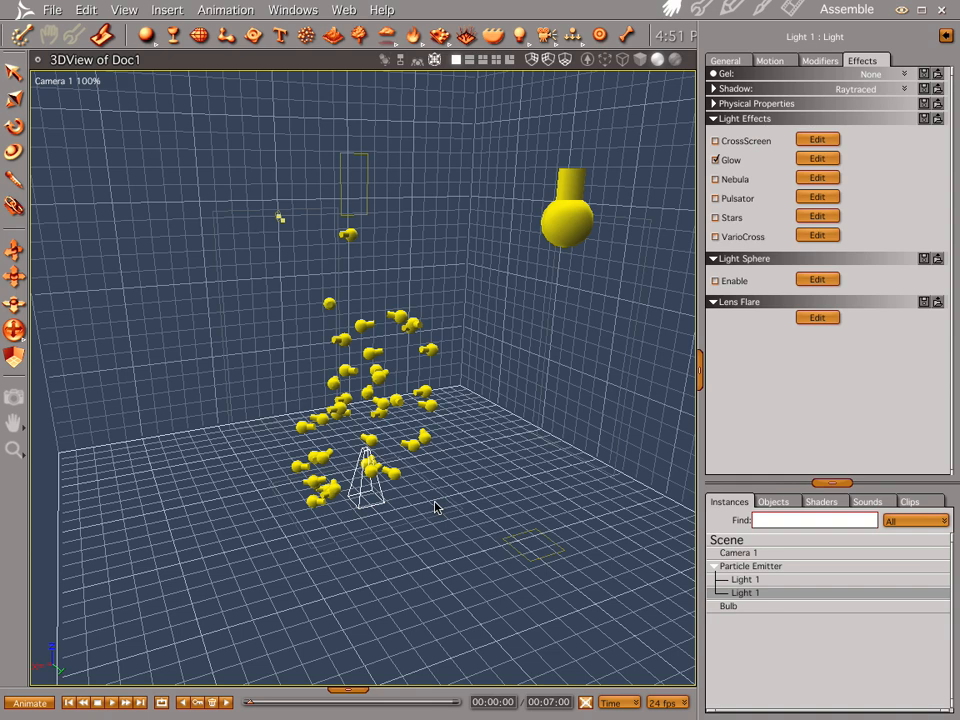
mouse_move(432, 532)
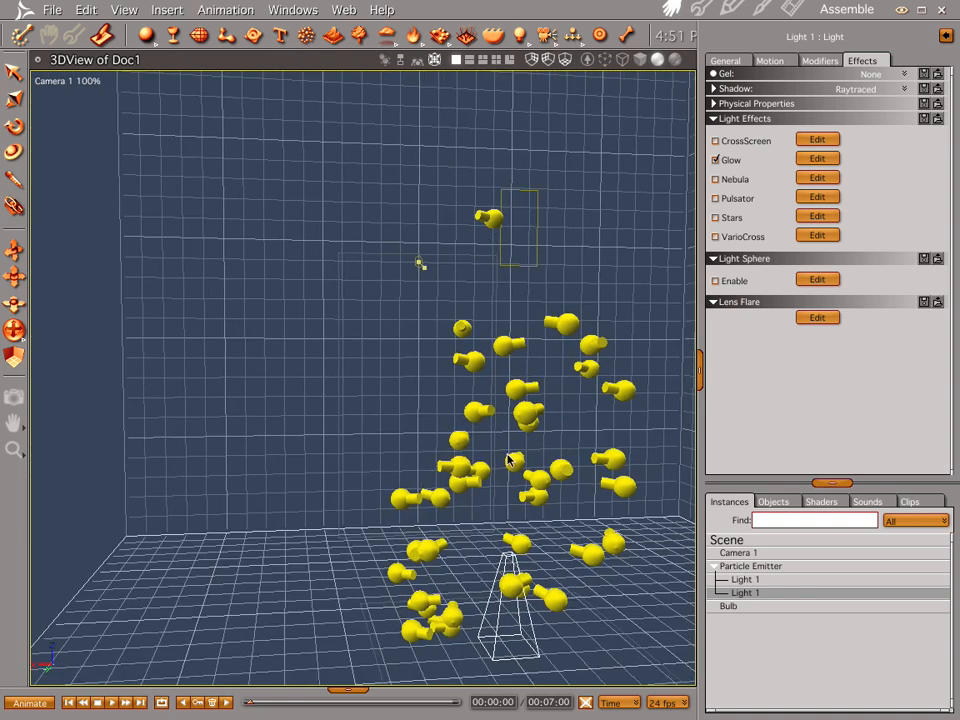
Step: Select the Particle Emitter and switch to QuickTime Player showing steamworks.mov
click(750, 566)
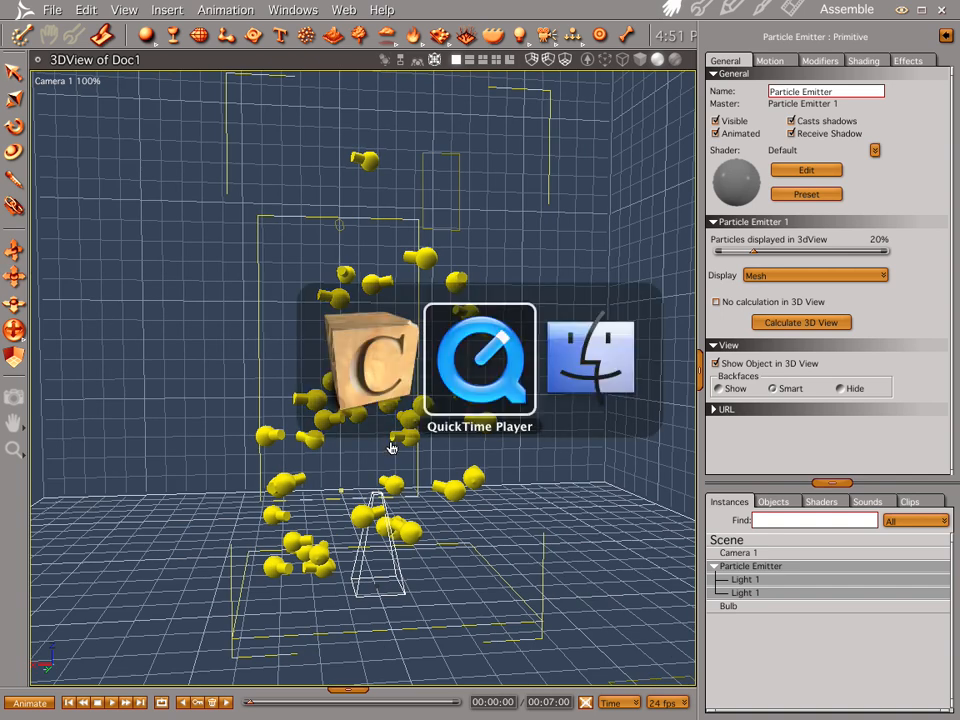
click(478, 356)
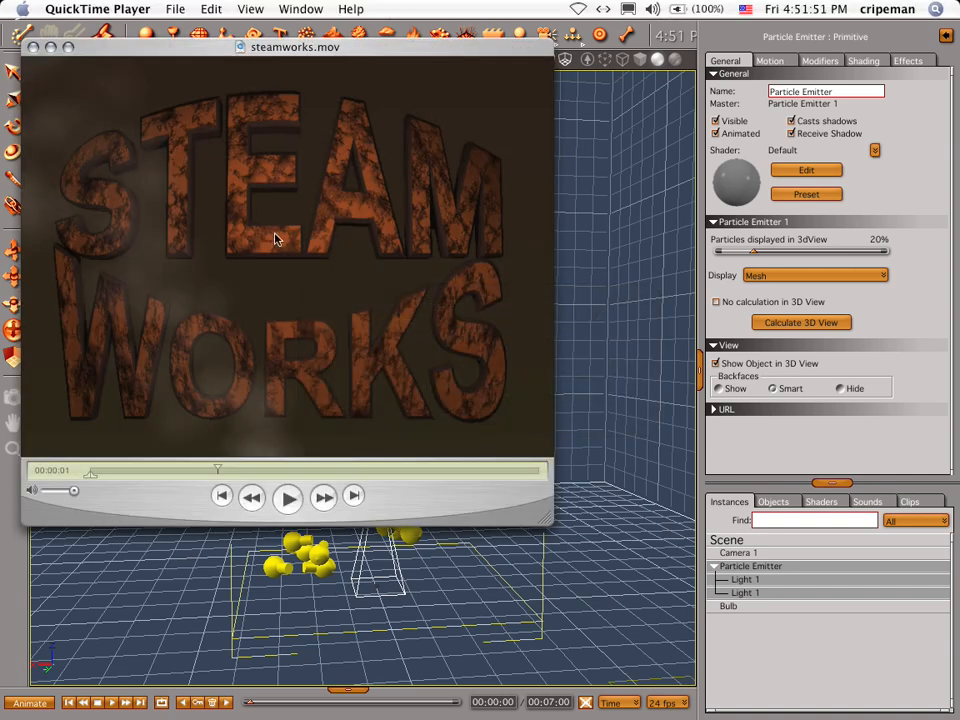